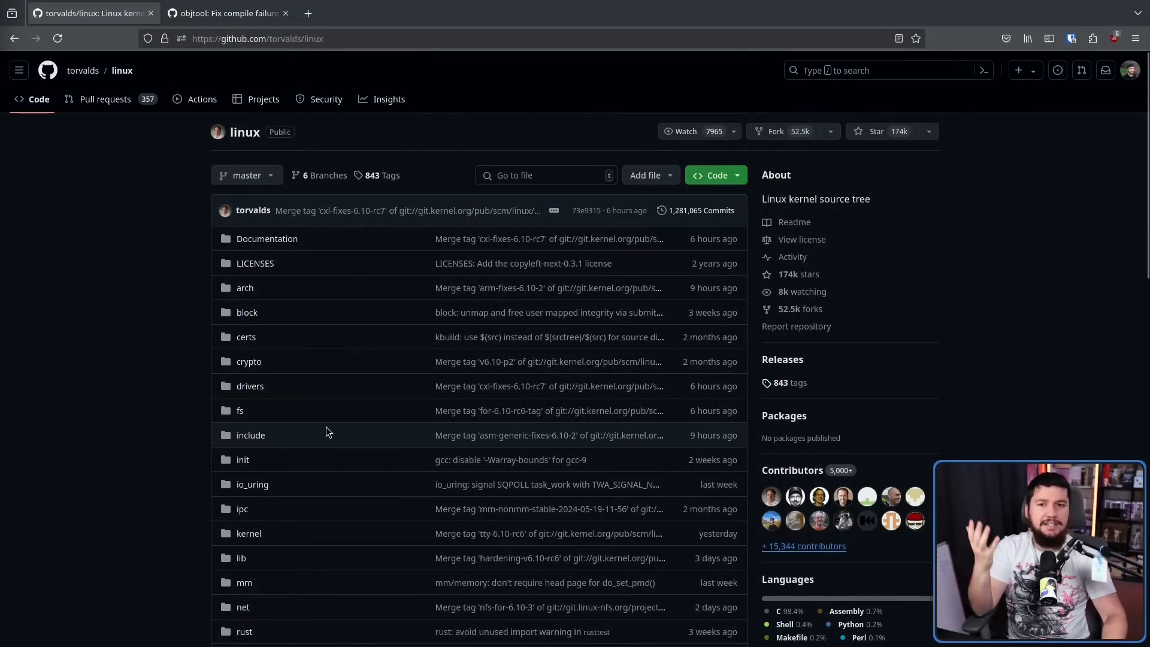
Step: View the objtool x32 compile-fix pull request #832, then the 2011 v9fs fixes request #10
click(228, 12)
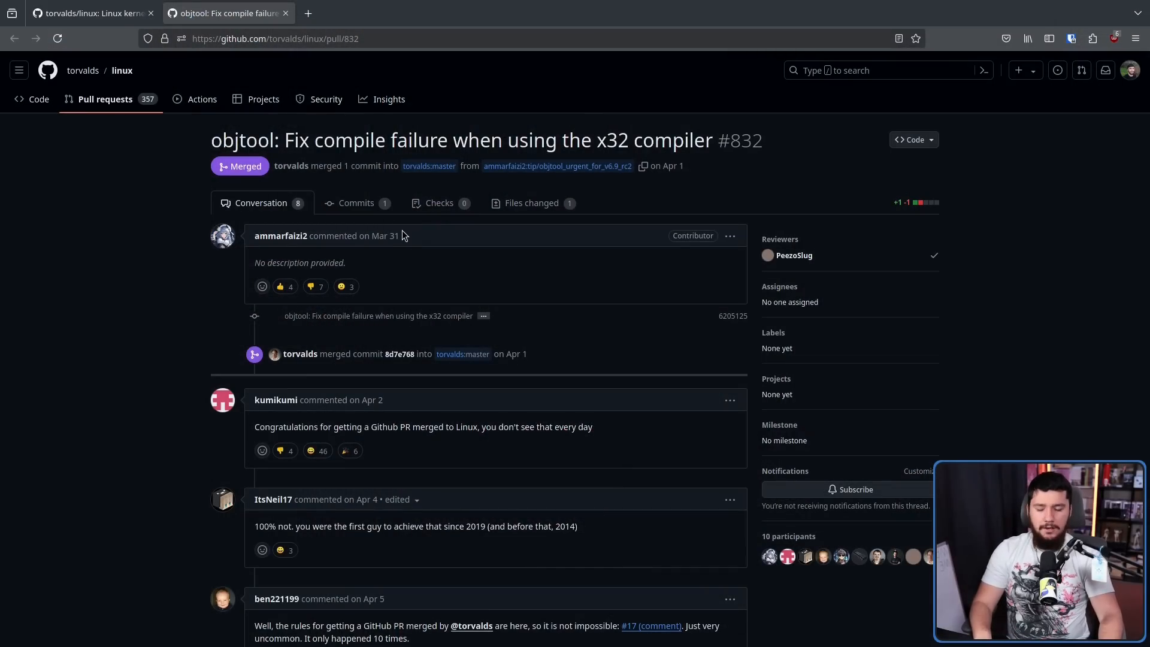
click(359, 13)
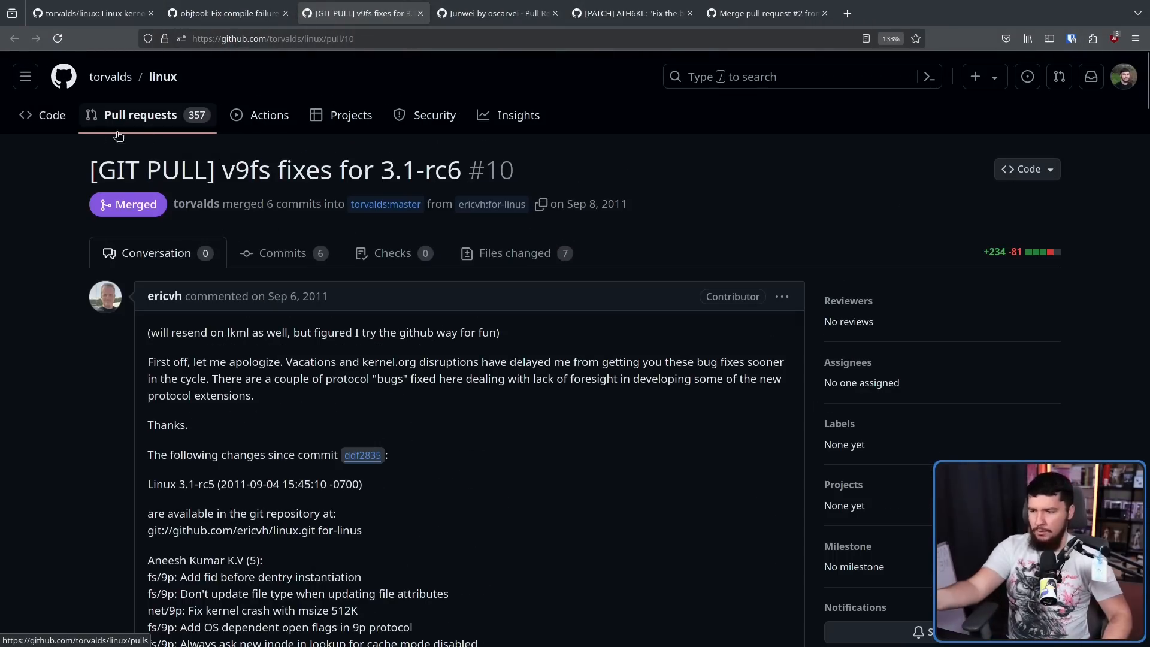
Step: Review merged pull requests #23, #27 and #88, then return to the objtool fix #832
click(497, 12)
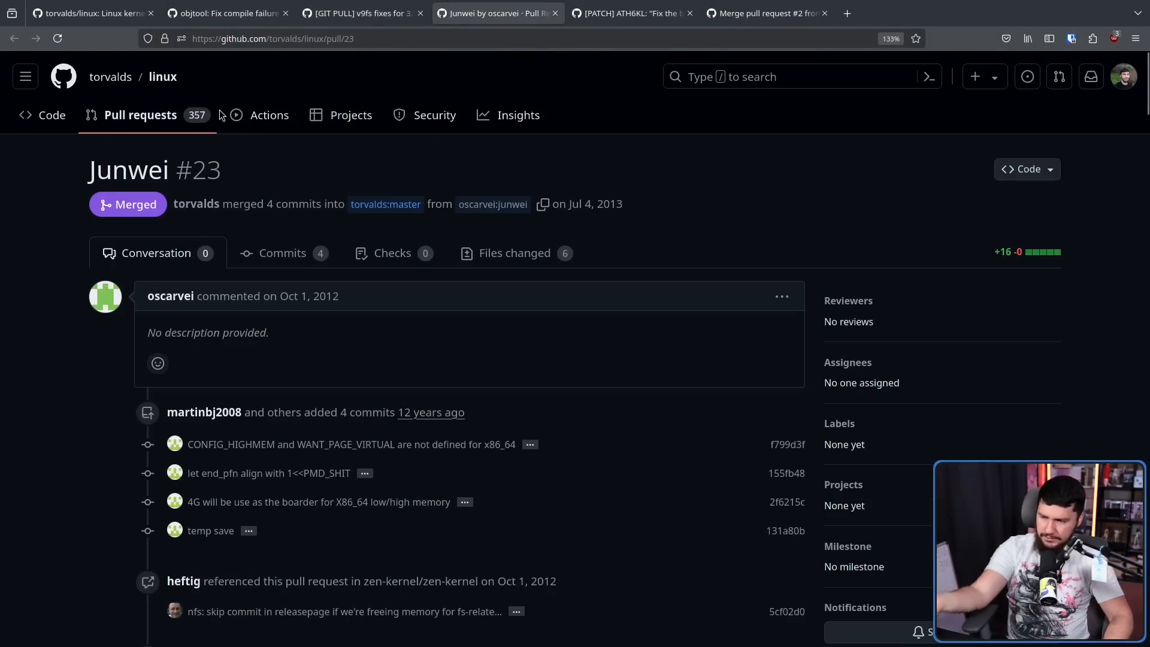
click(631, 13)
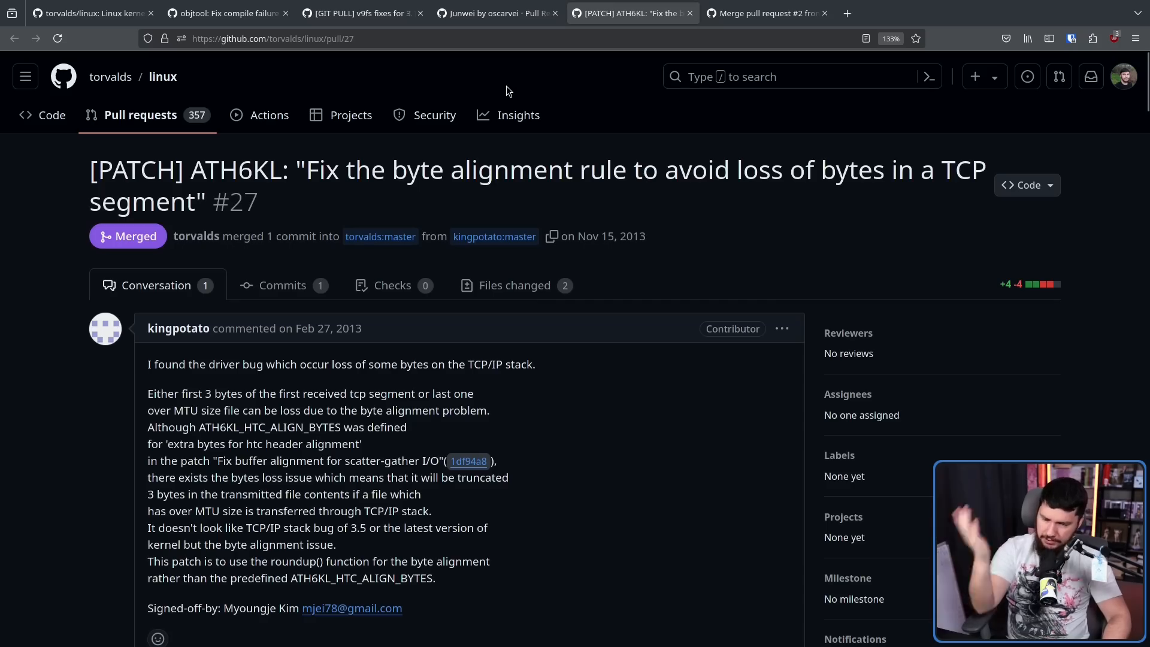
click(766, 12)
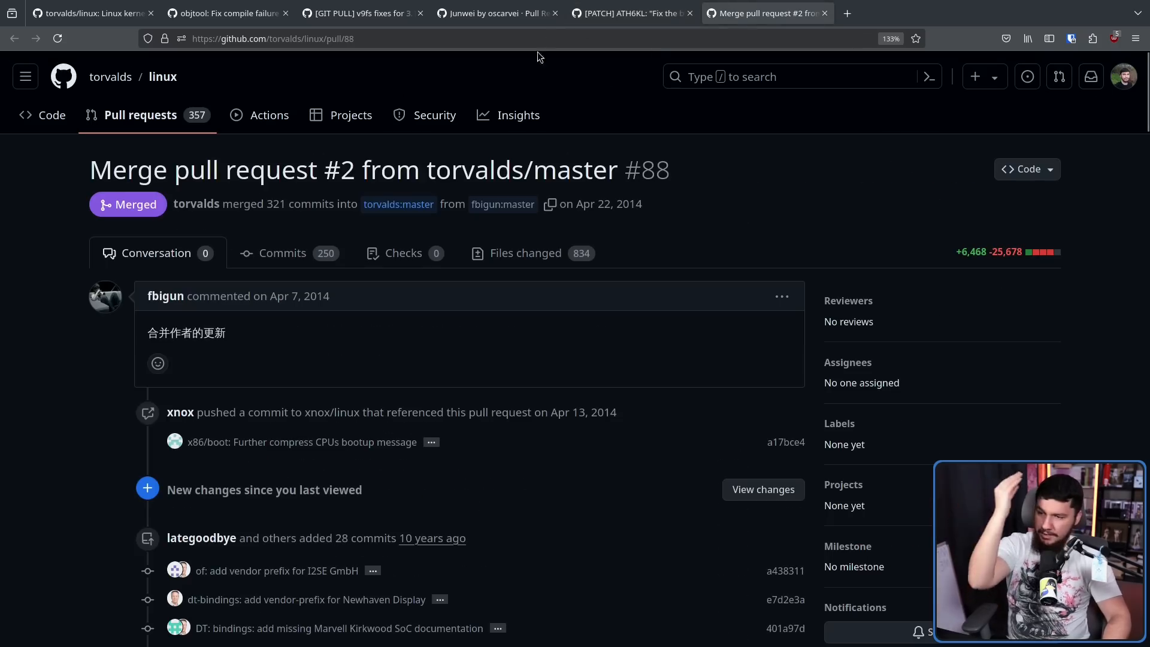
click(228, 12)
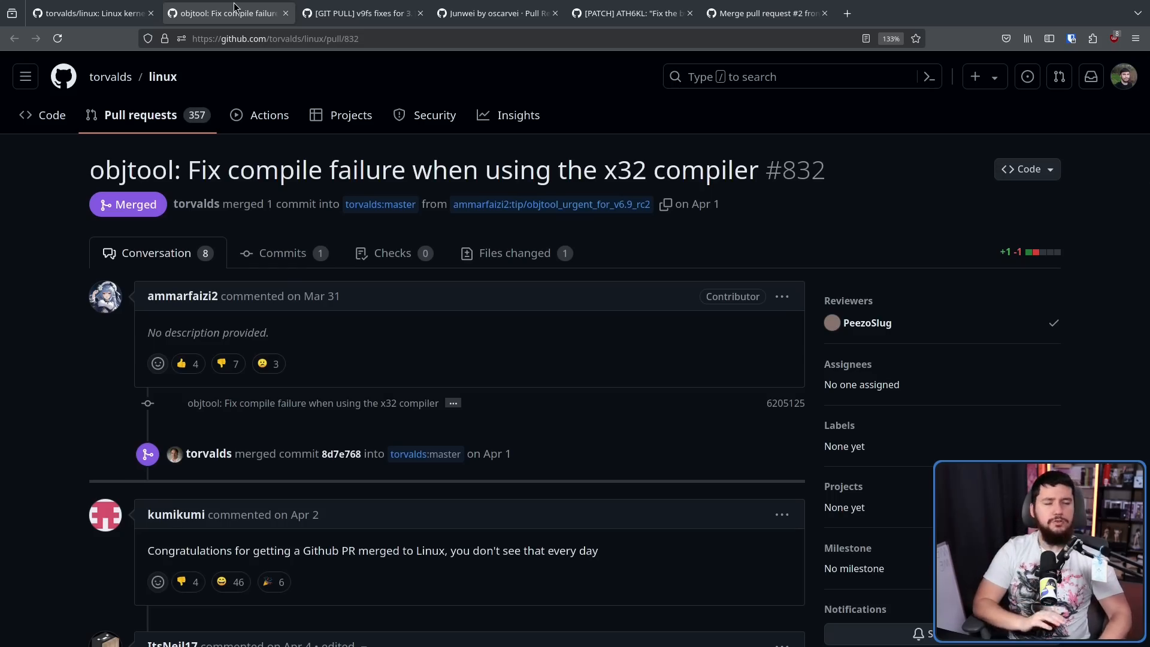
mouse_move(462, 495)
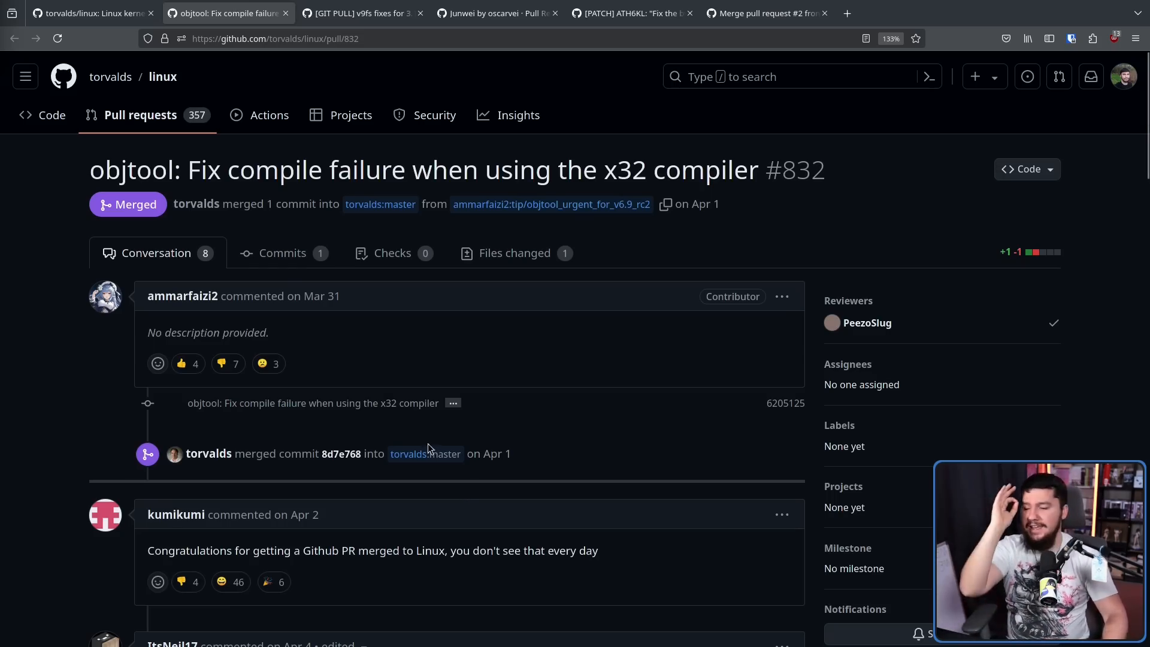
mouse_move(209, 453)
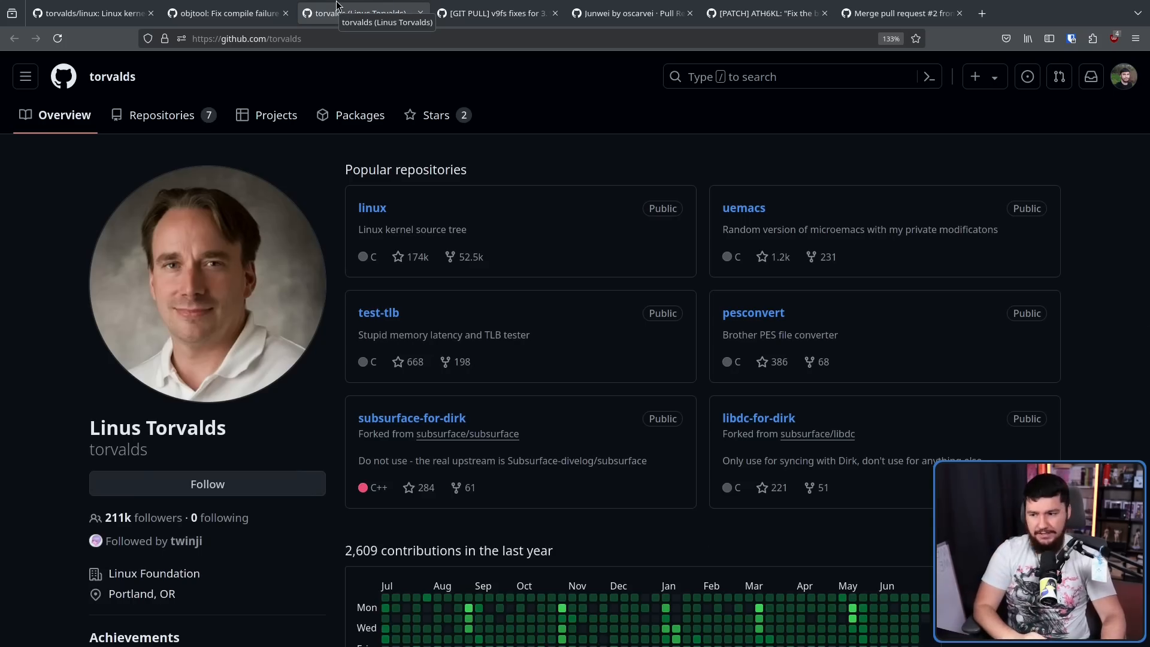
mouse_move(660, 221)
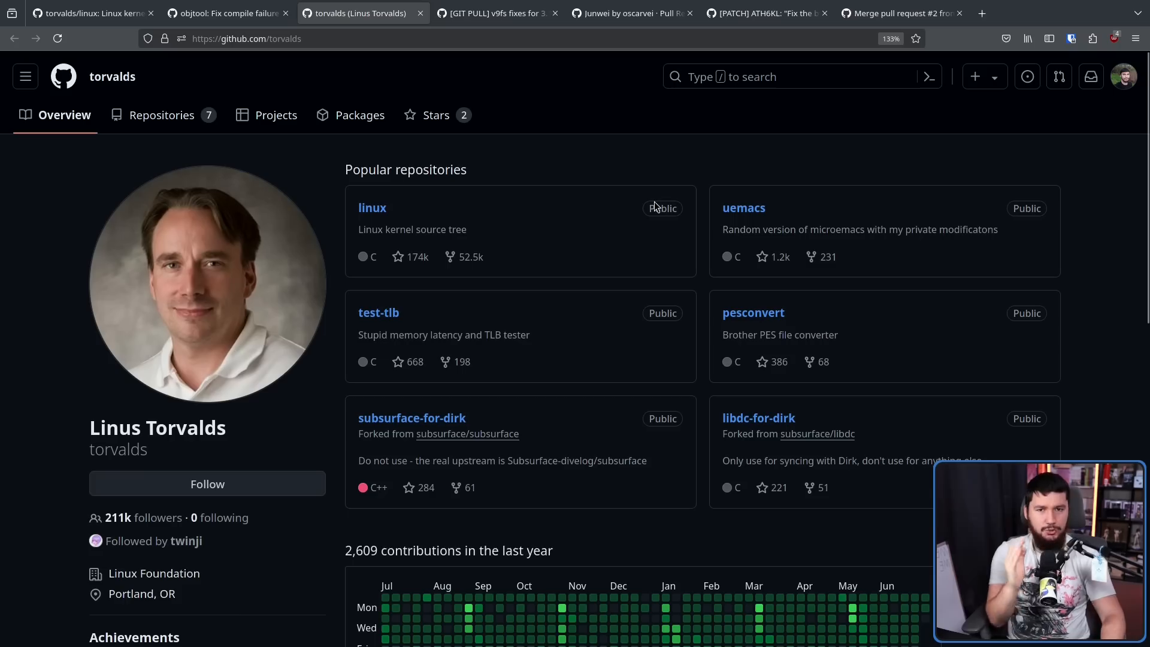
mouse_move(542, 43)
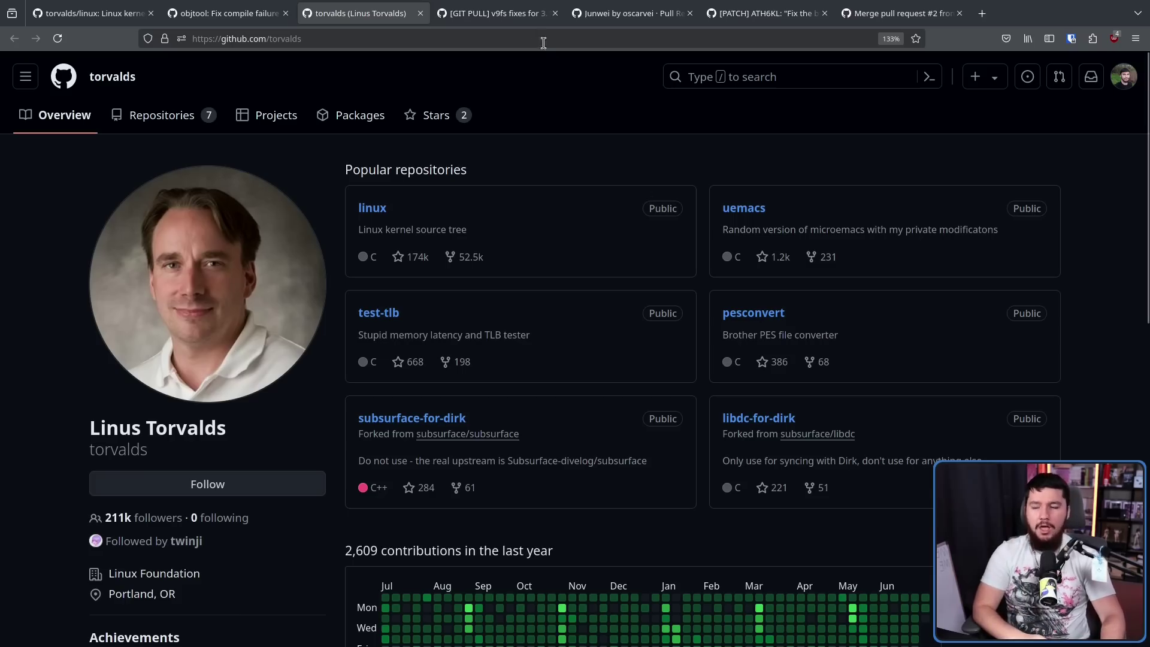
click(226, 13)
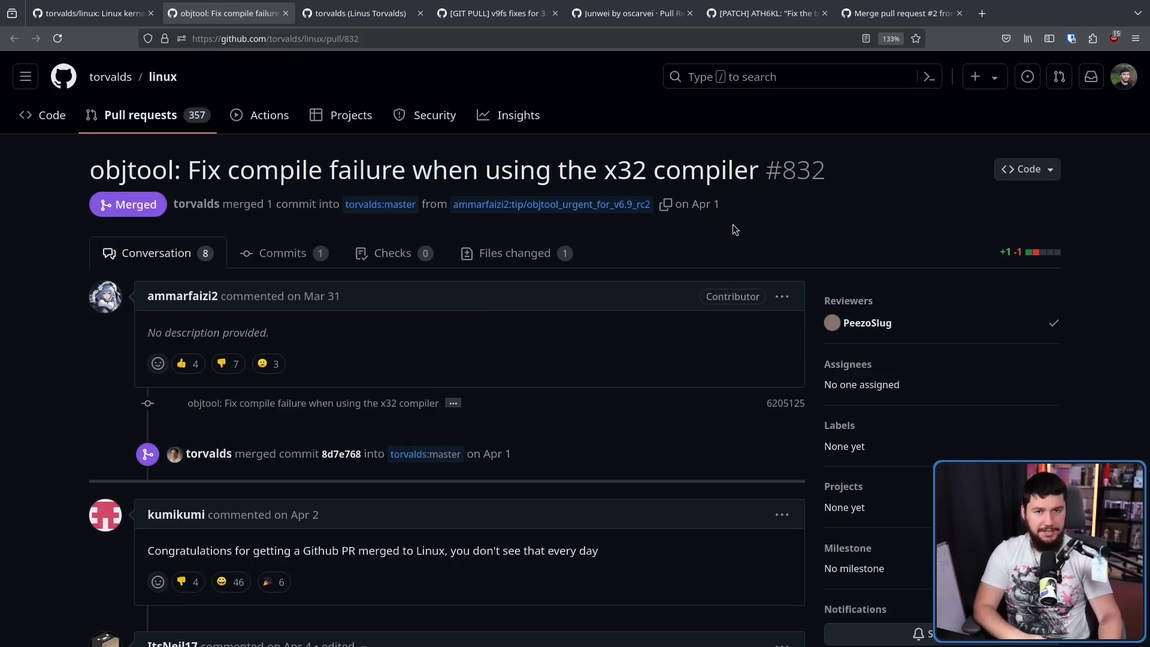
mouse_move(459, 367)
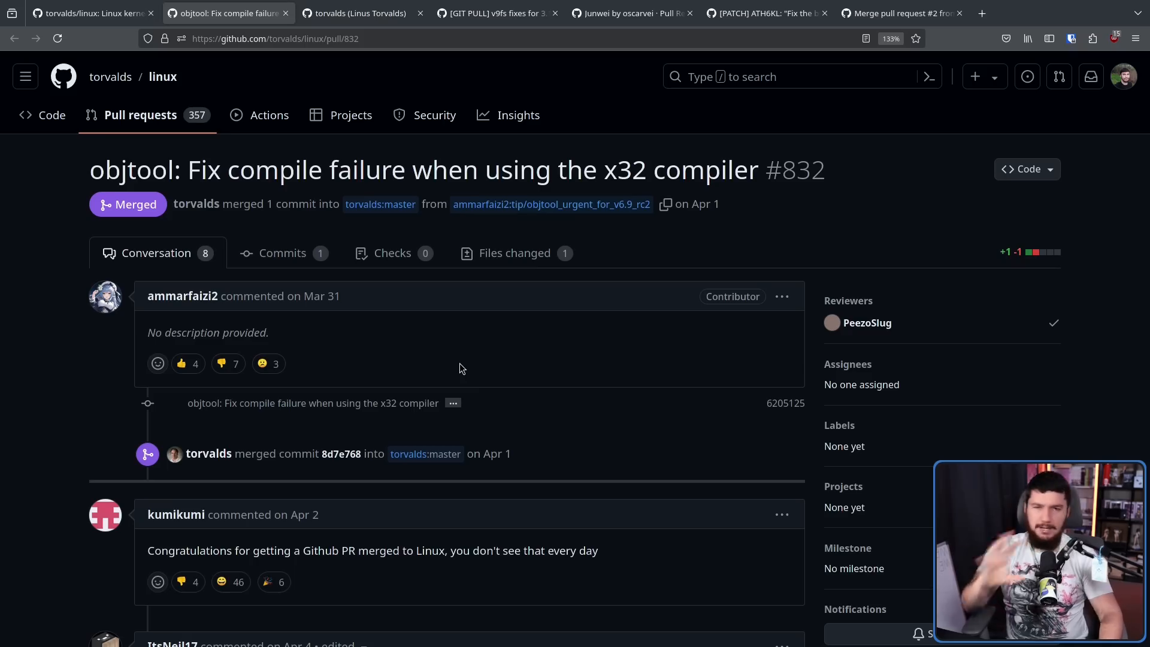
mouse_move(527, 296)
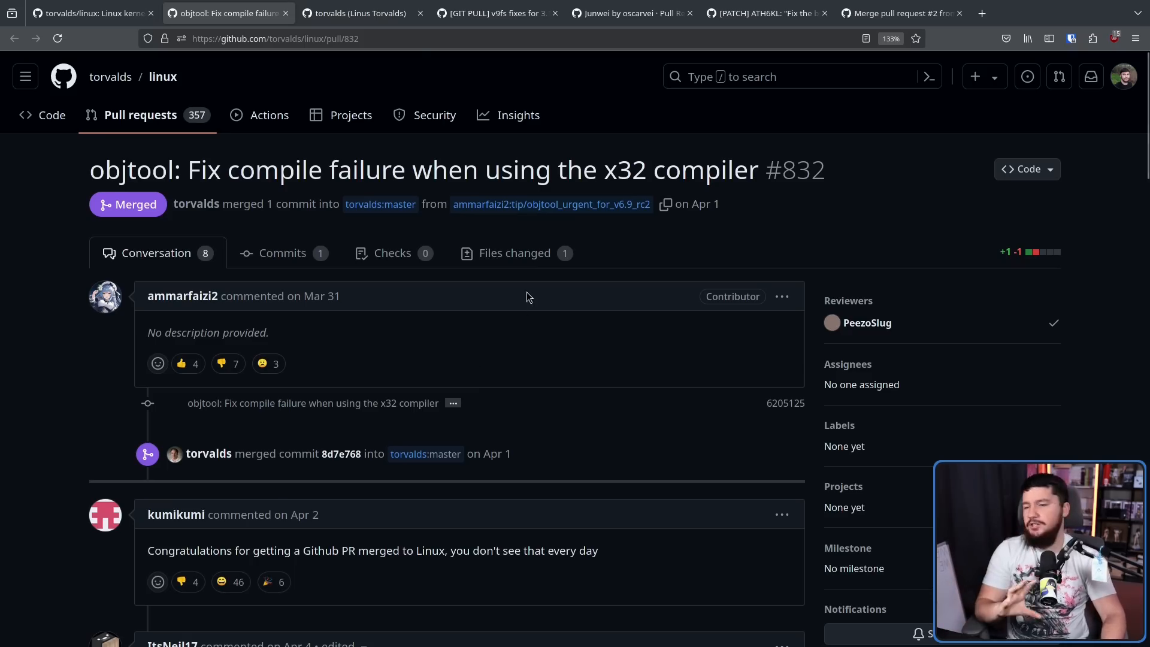
Step: Look again at the v9fs fixes pull request #10 and come back to #832
click(498, 13)
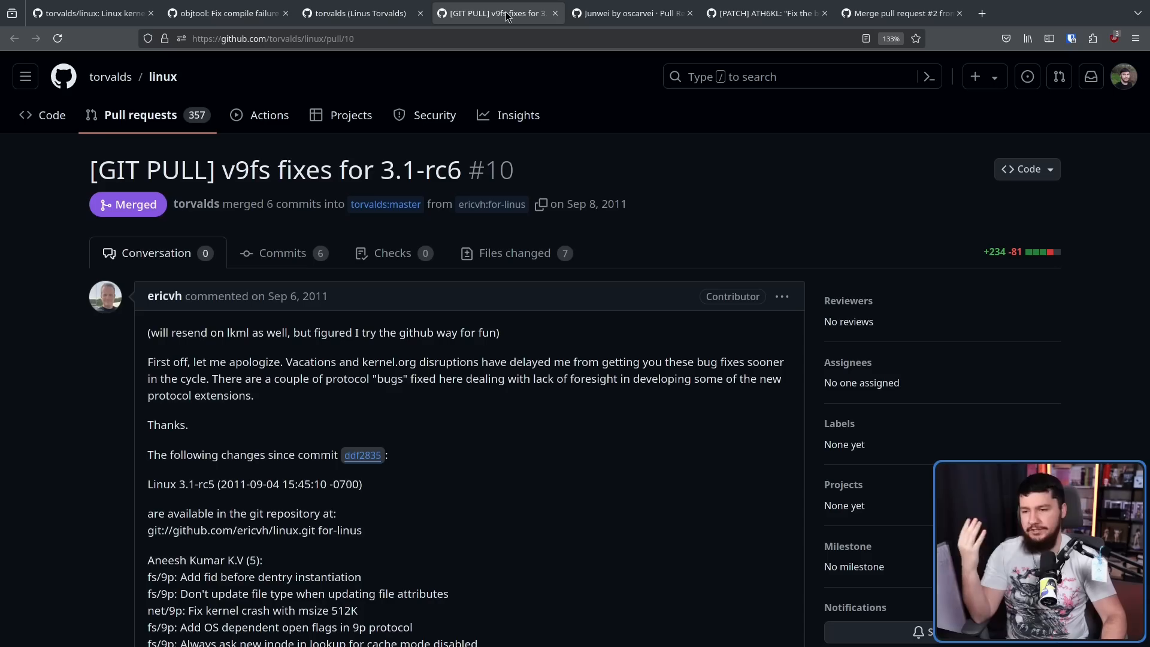
mouse_move(497, 13)
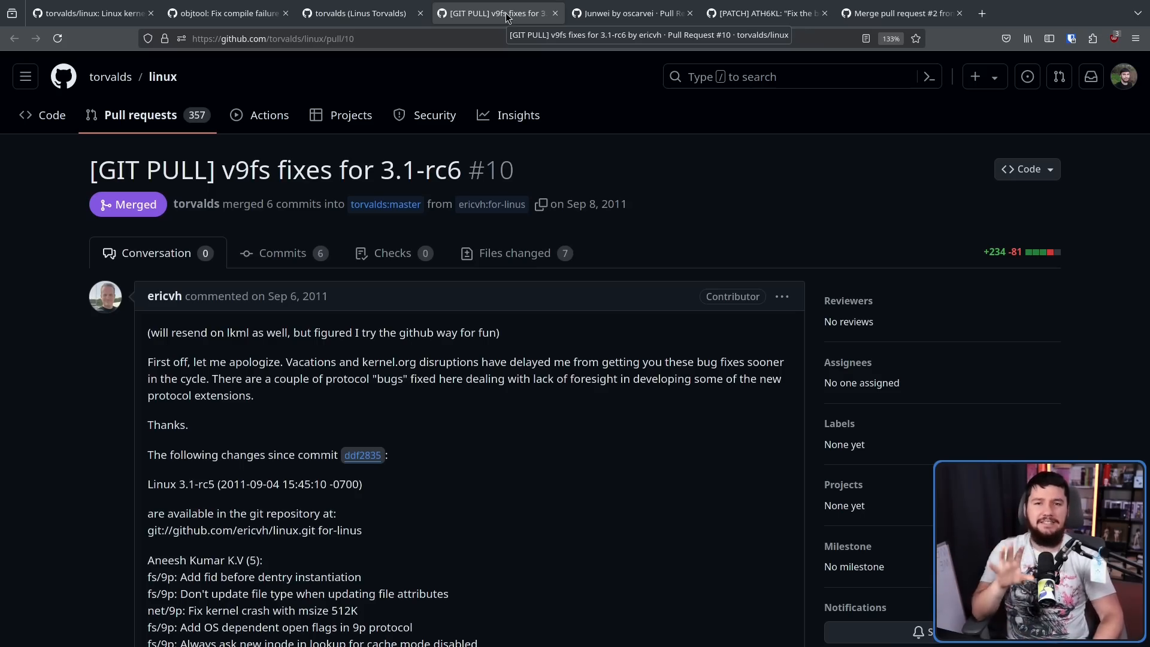
click(227, 13)
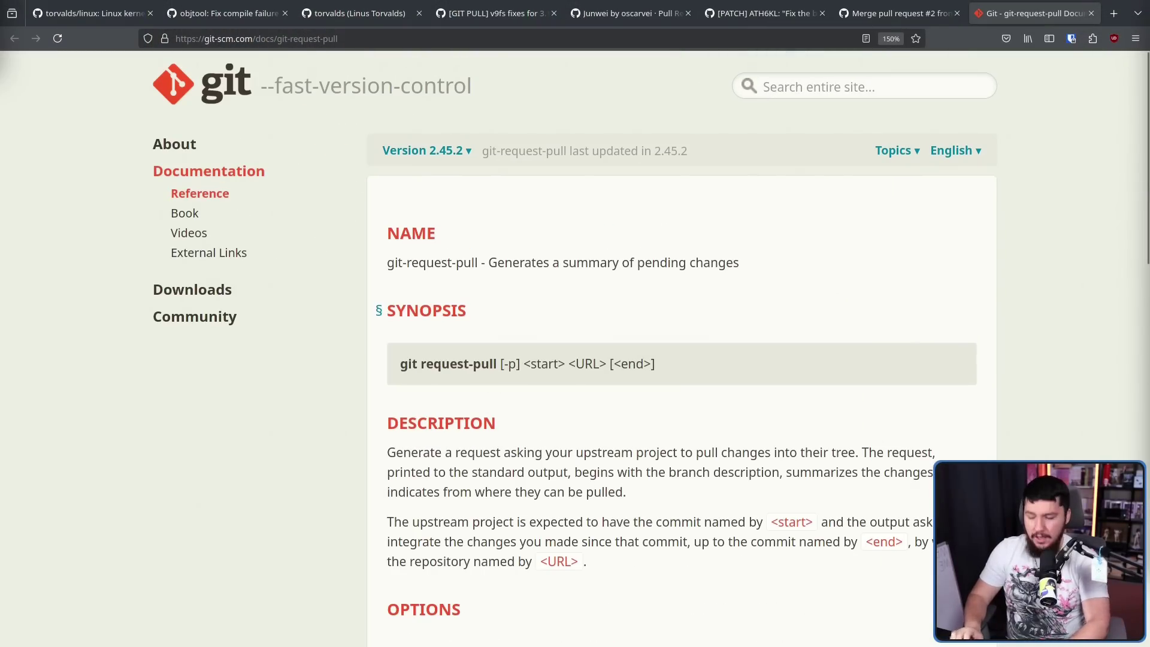
mouse_move(781, 304)
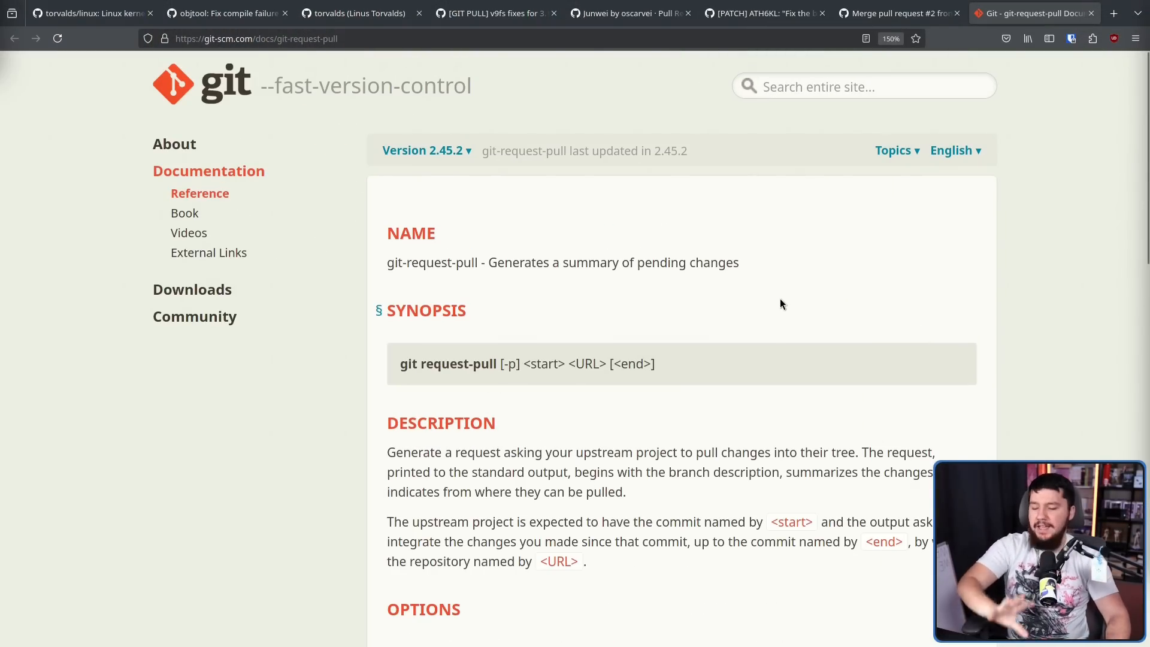
mouse_move(783, 289)
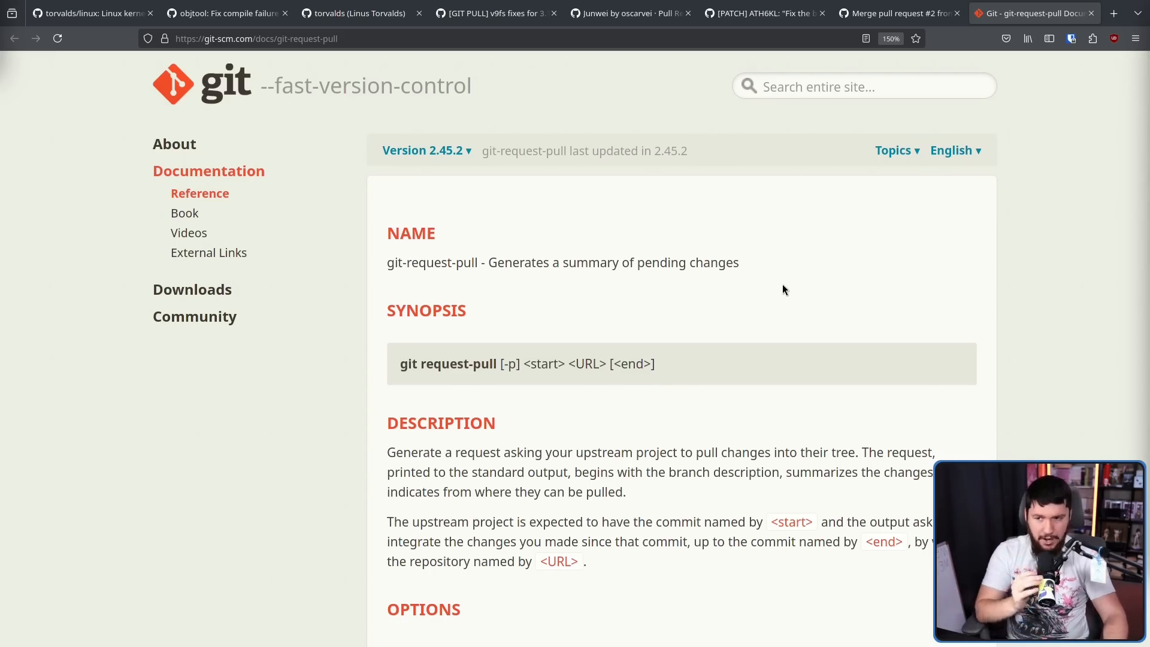
mouse_move(549, 233)
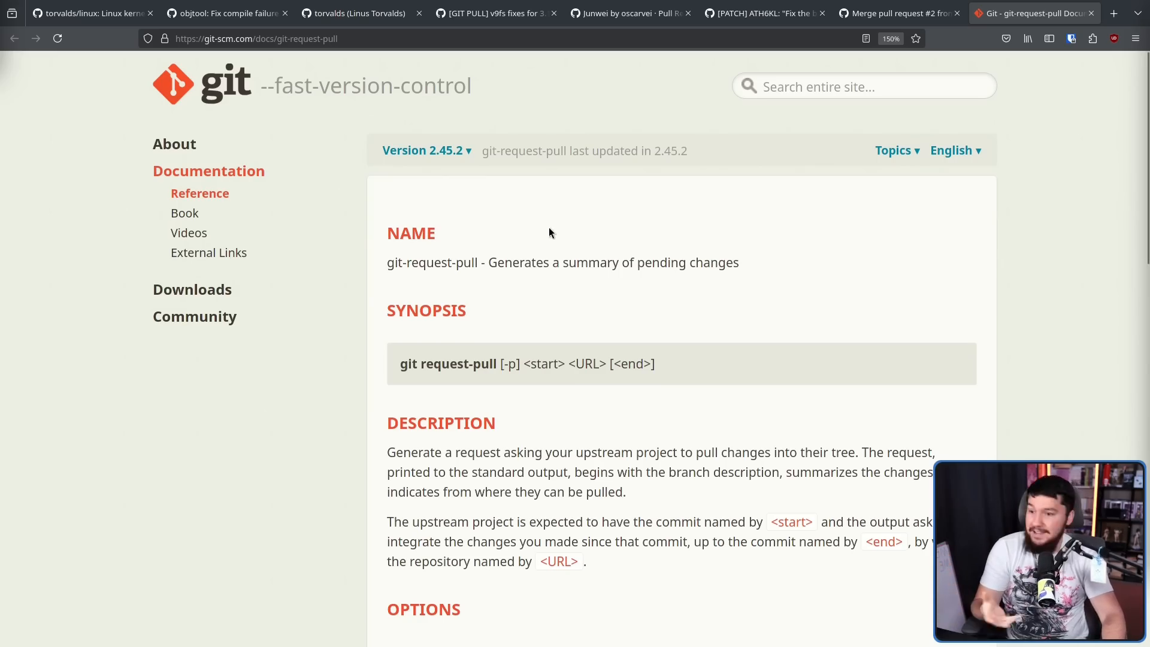
mouse_move(478, 267)
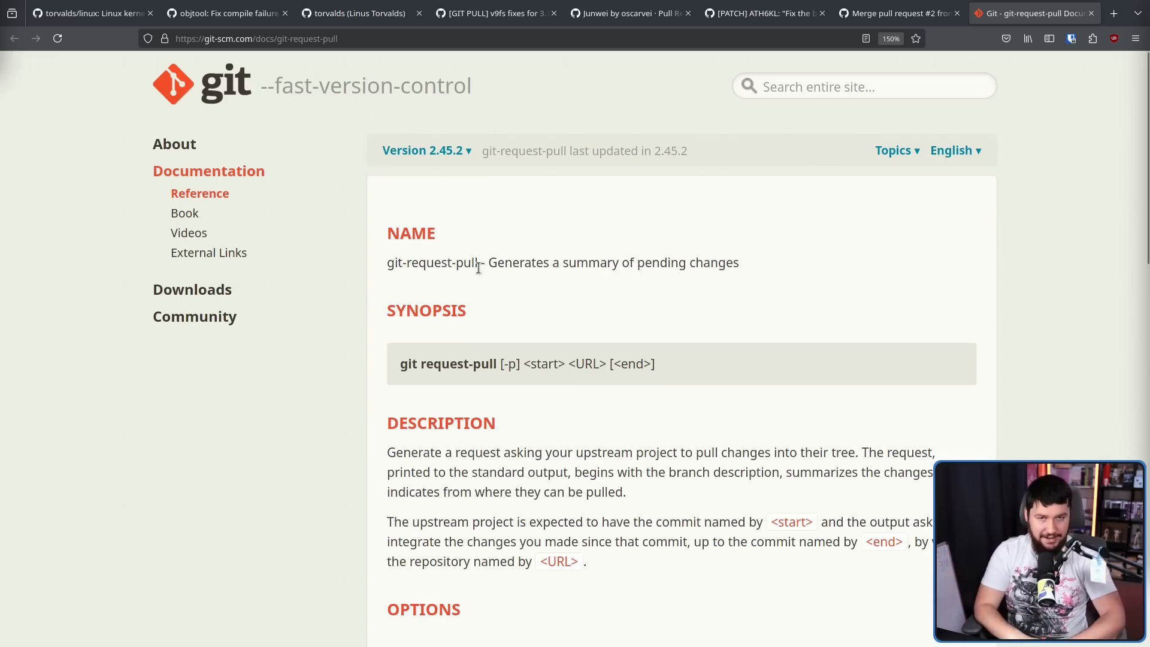
Step: Show pull request #832's conversation with its Merged badge by torvalds
click(225, 14)
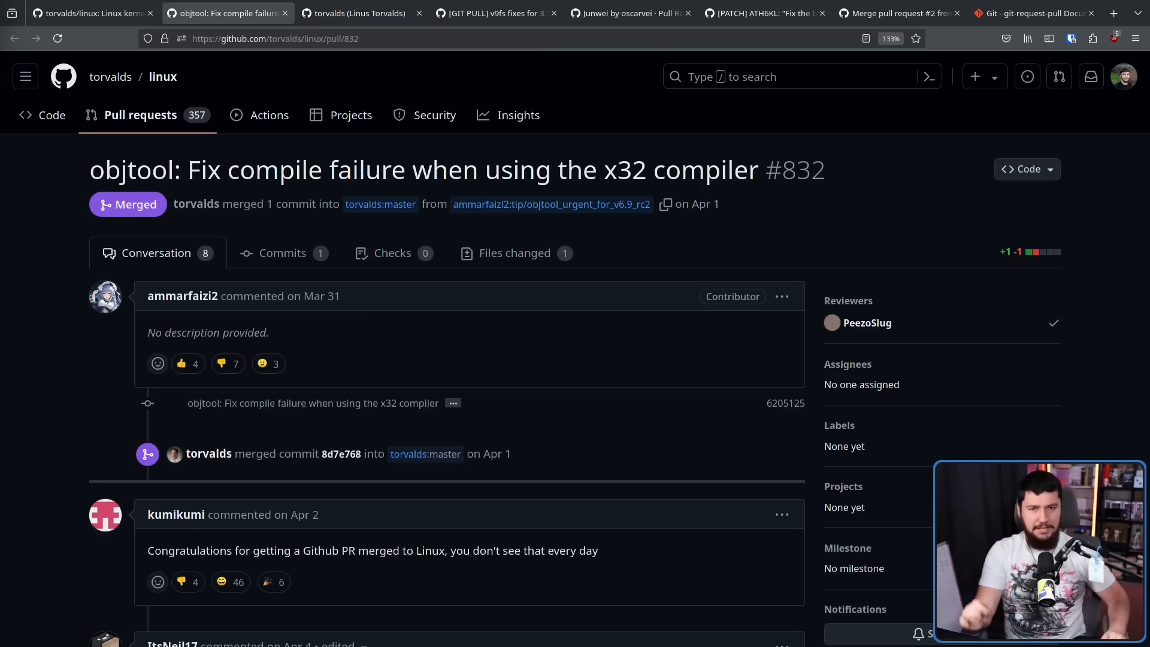
mouse_move(152, 236)
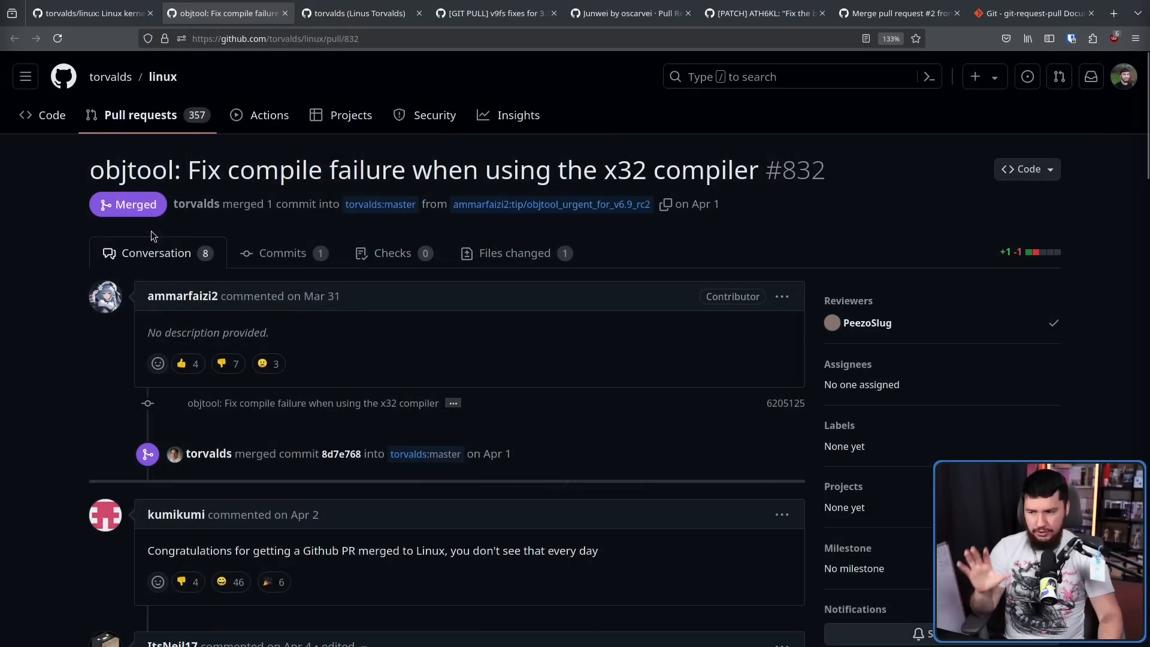
mouse_move(160, 223)
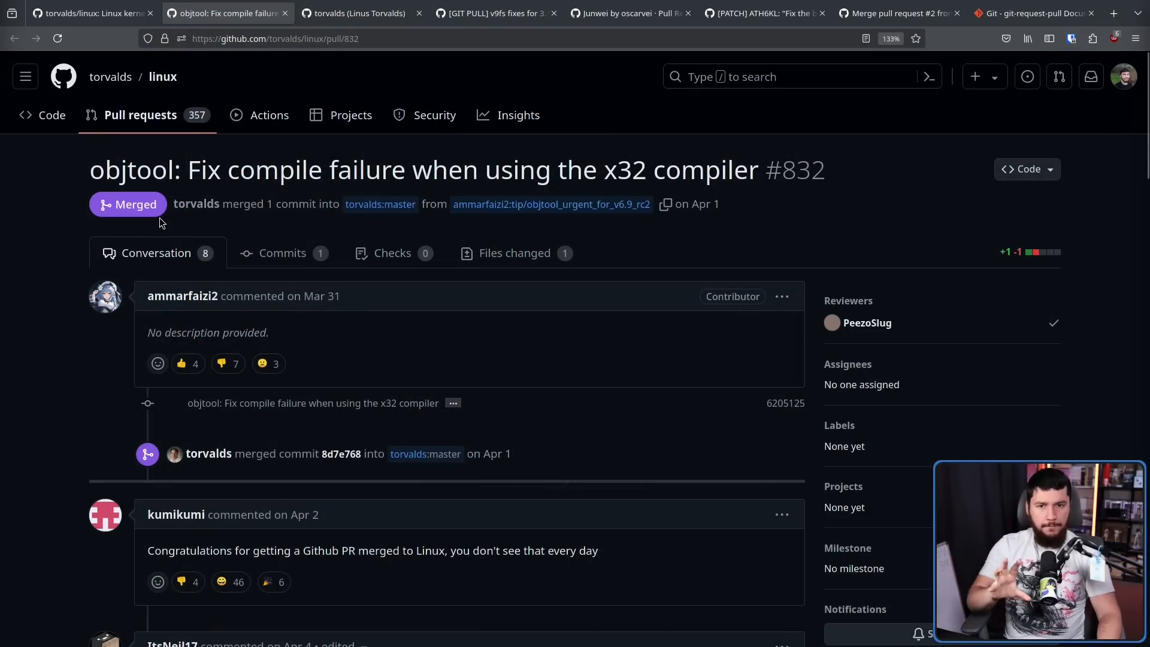
mouse_move(132, 203)
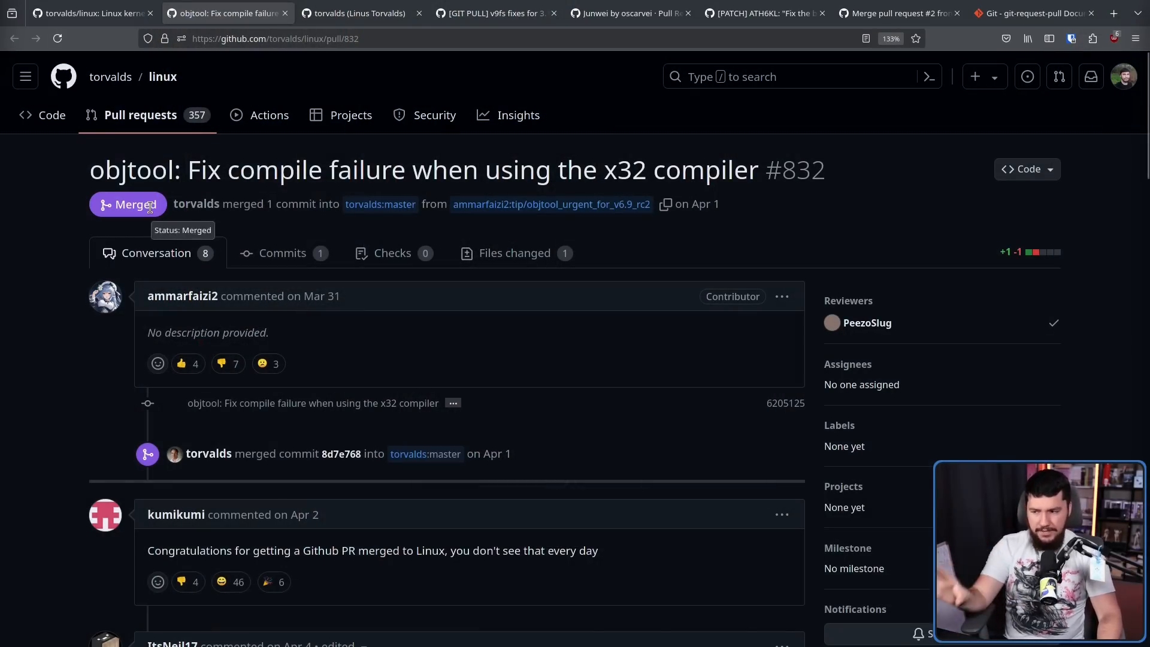
mouse_move(151, 201)
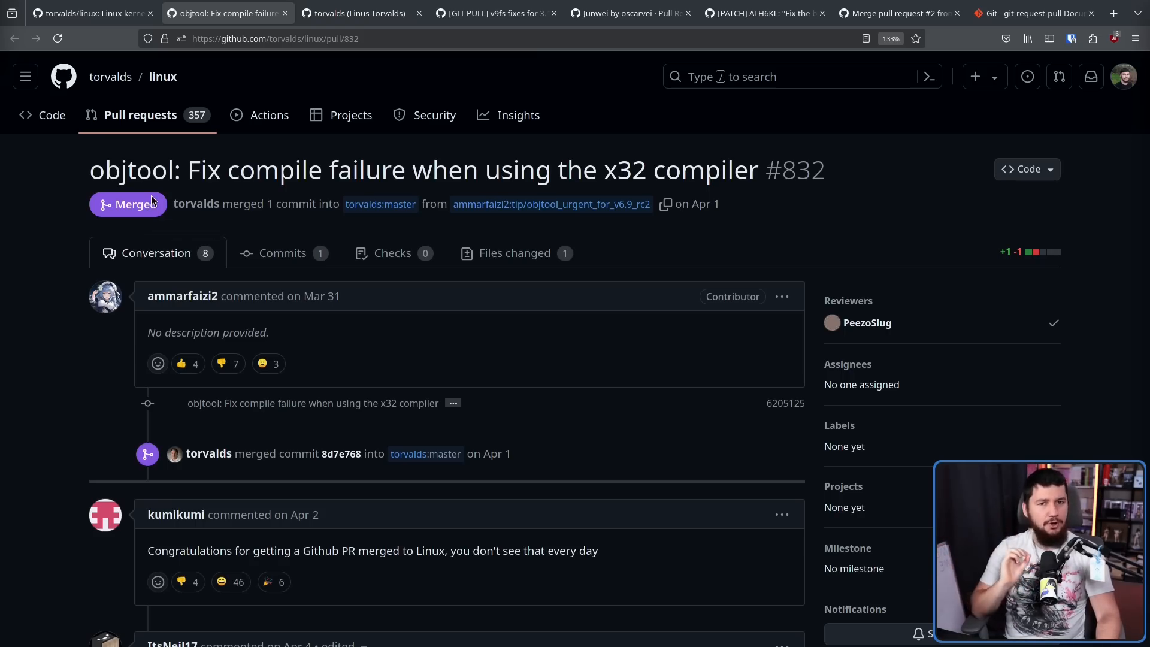
mouse_move(934, 463)
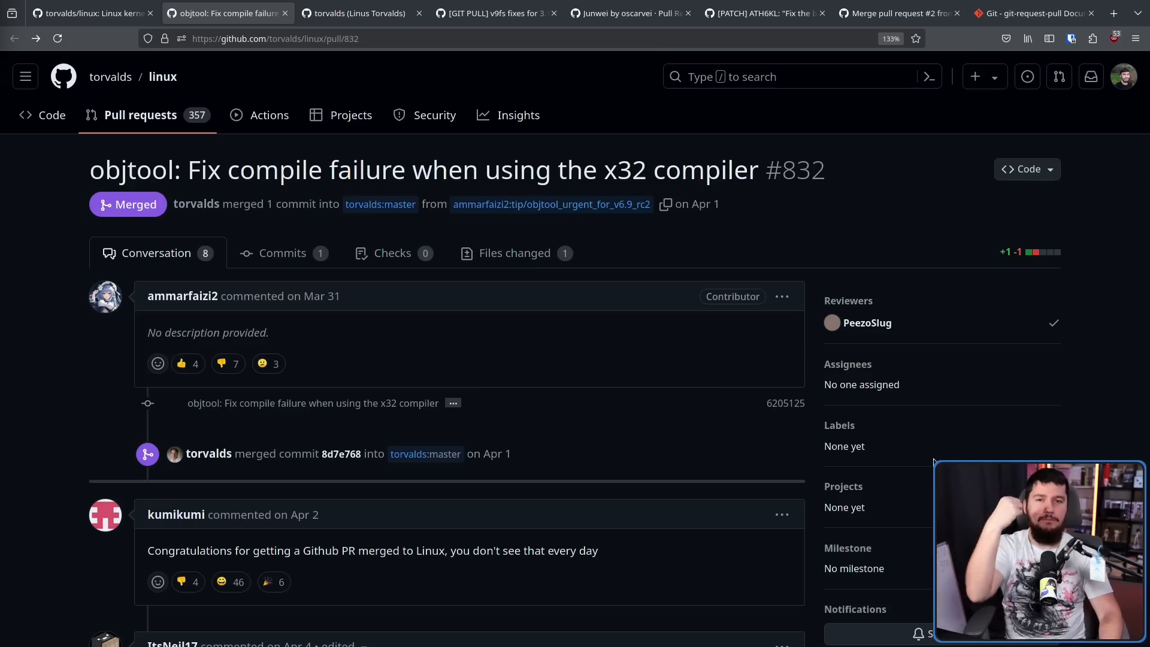
mouse_move(307, 252)
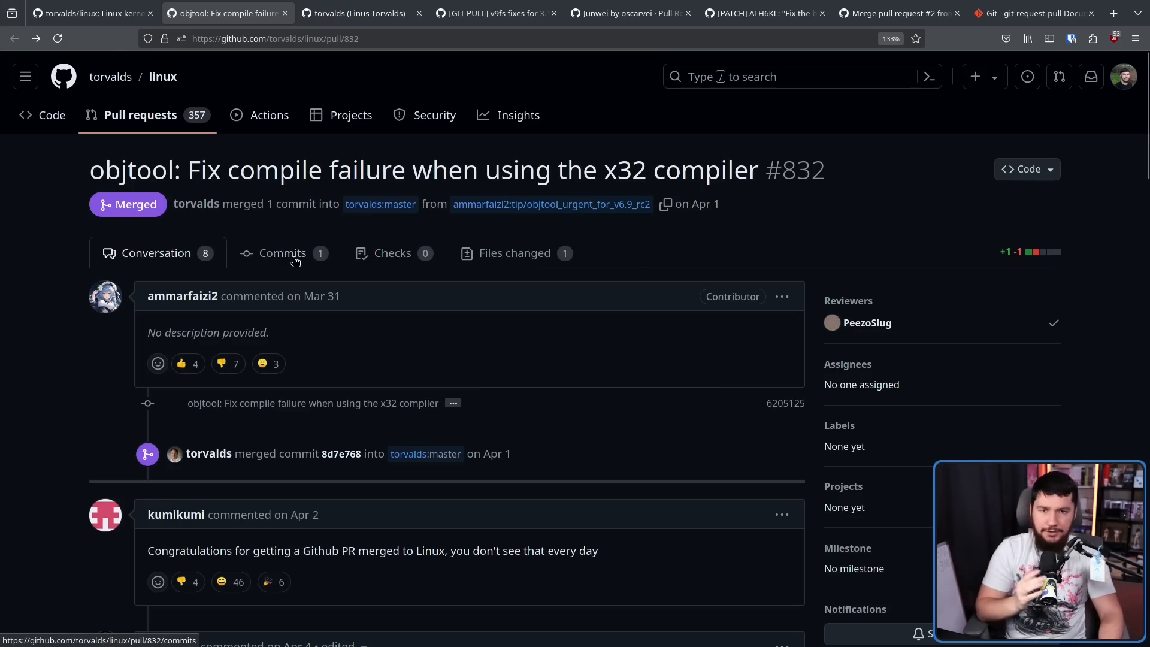
Step: List the single objtool x32 compile-fix commit of pull request #832
click(281, 253)
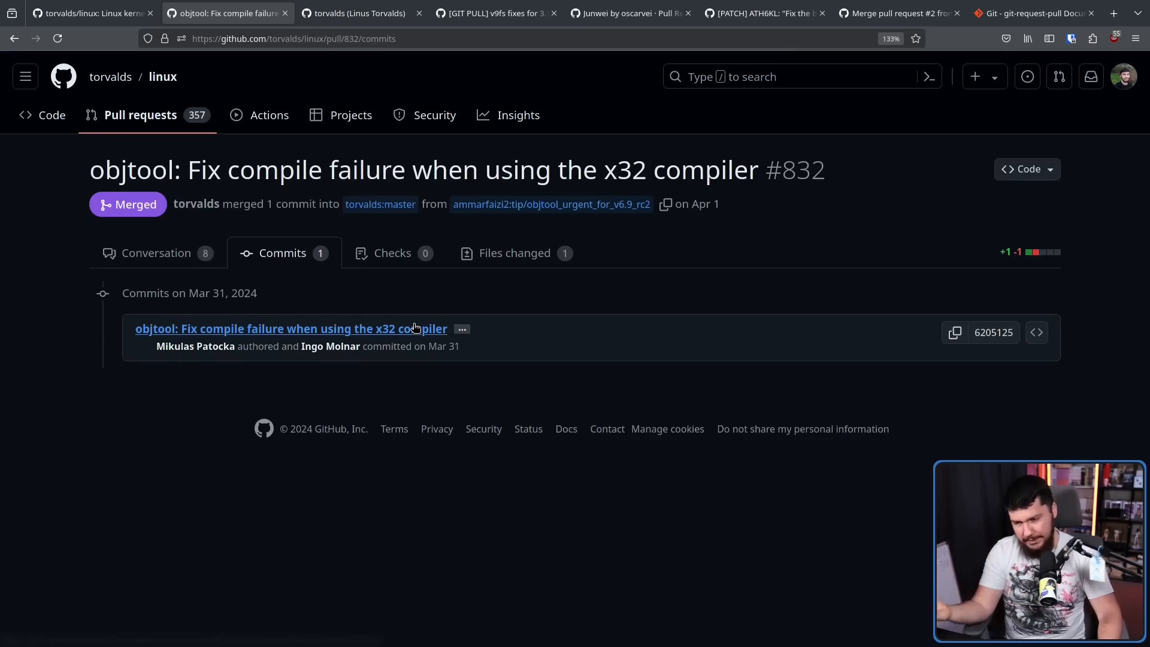
mouse_move(1052, 208)
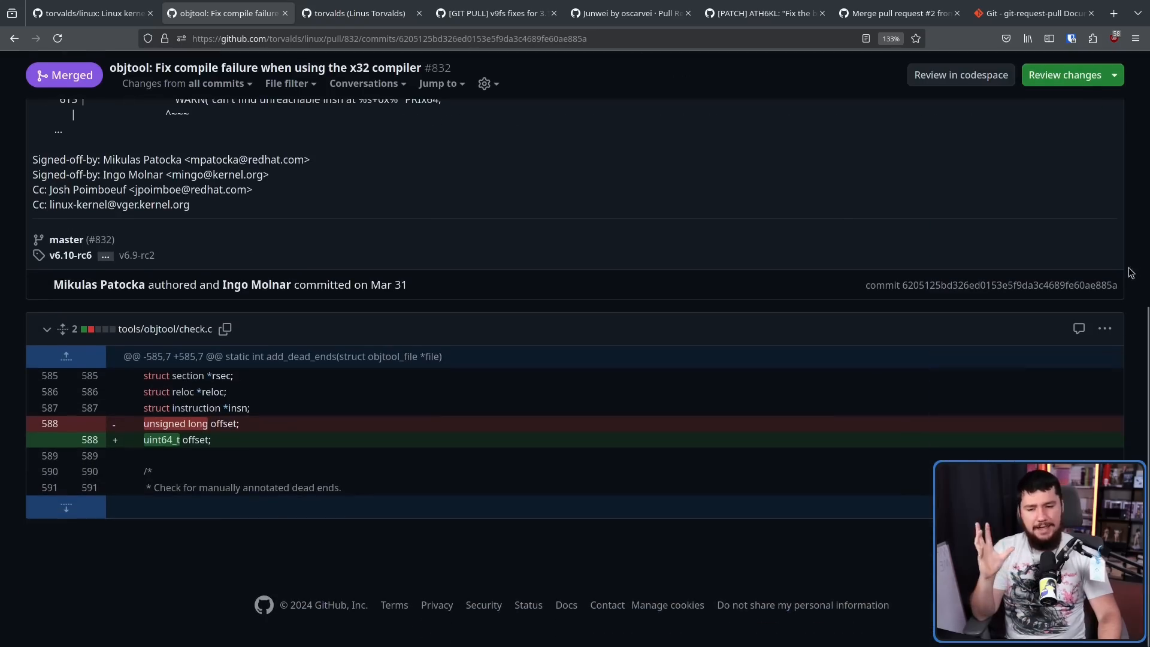
mouse_move(1121, 286)
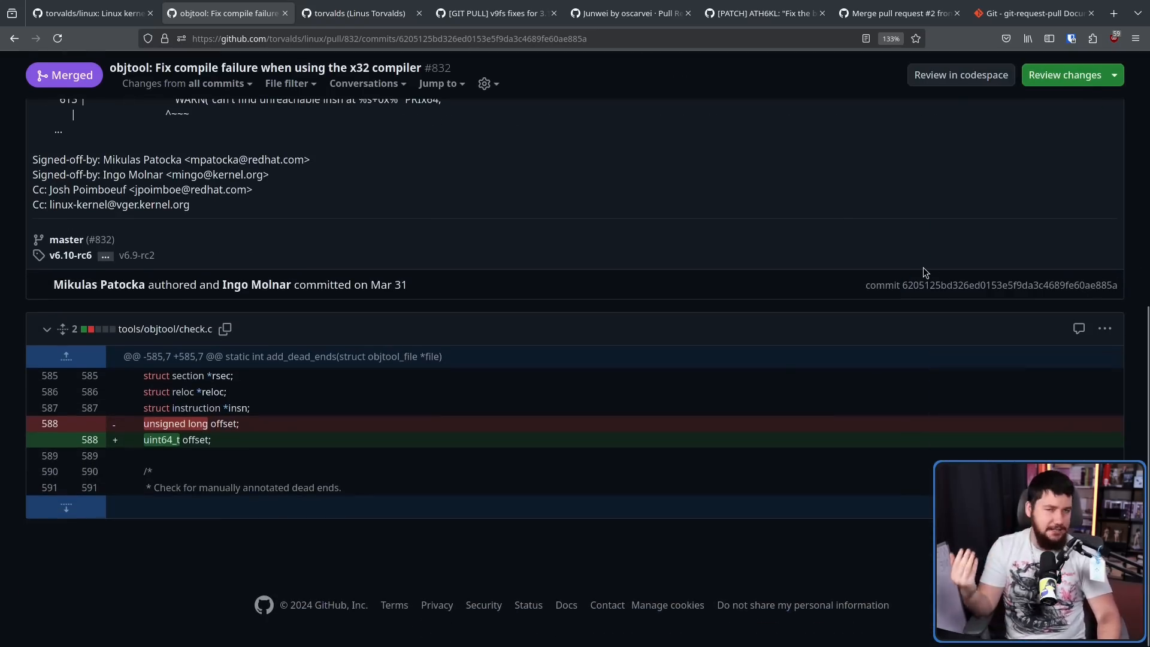
mouse_move(948, 263)
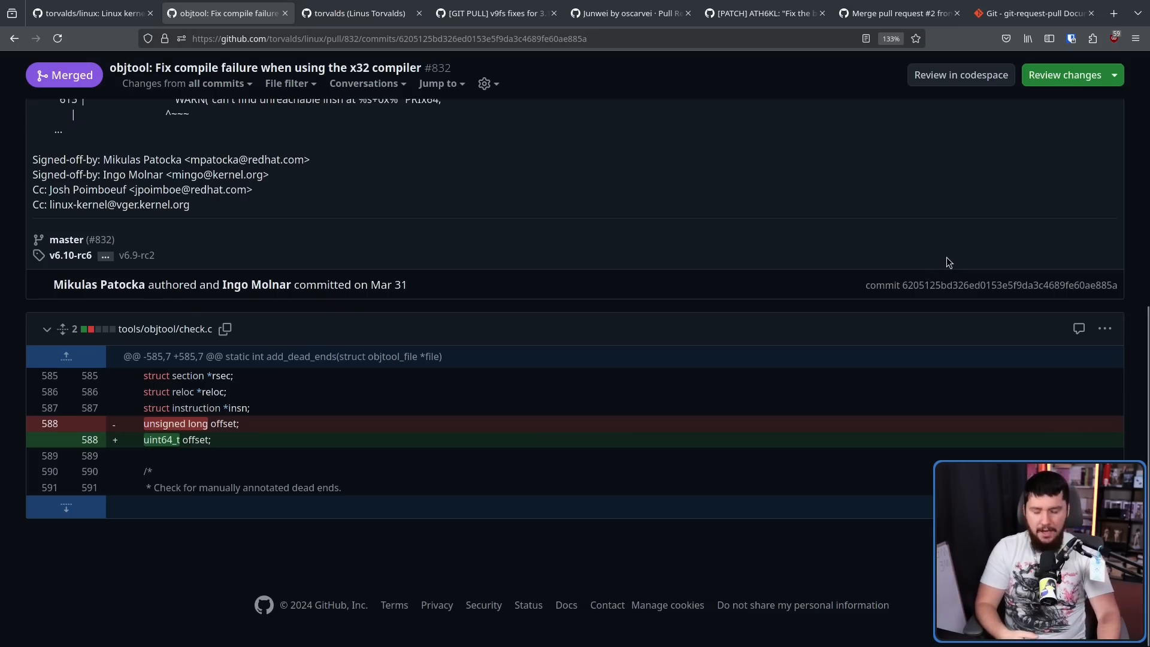
mouse_move(945, 249)
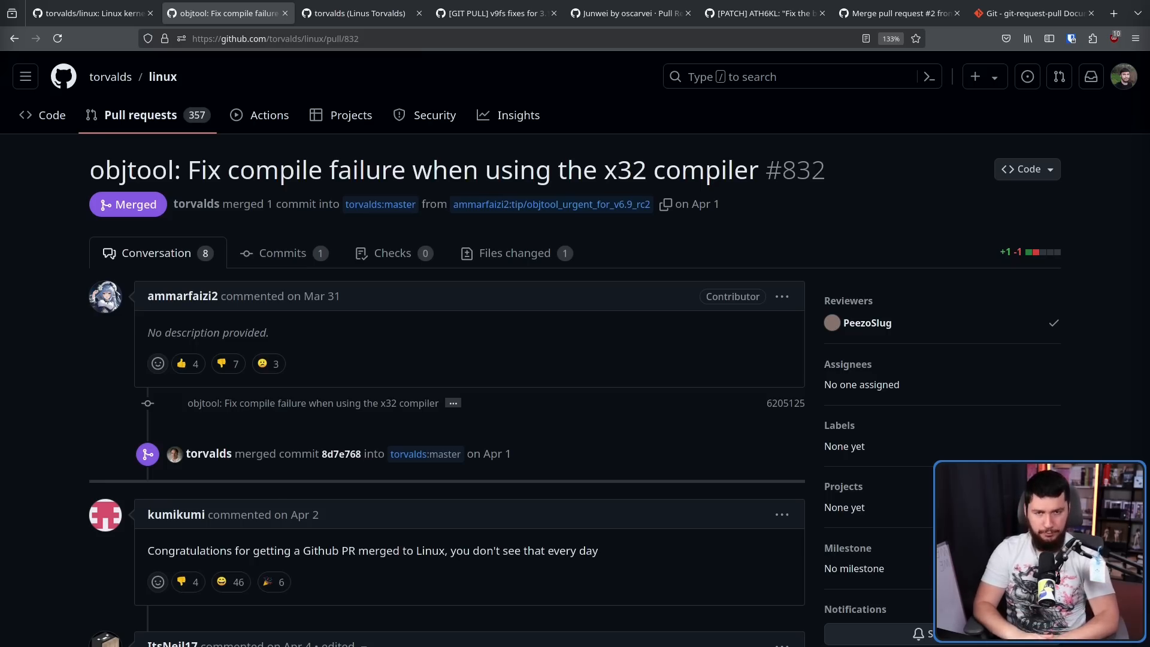
mouse_move(184, 406)
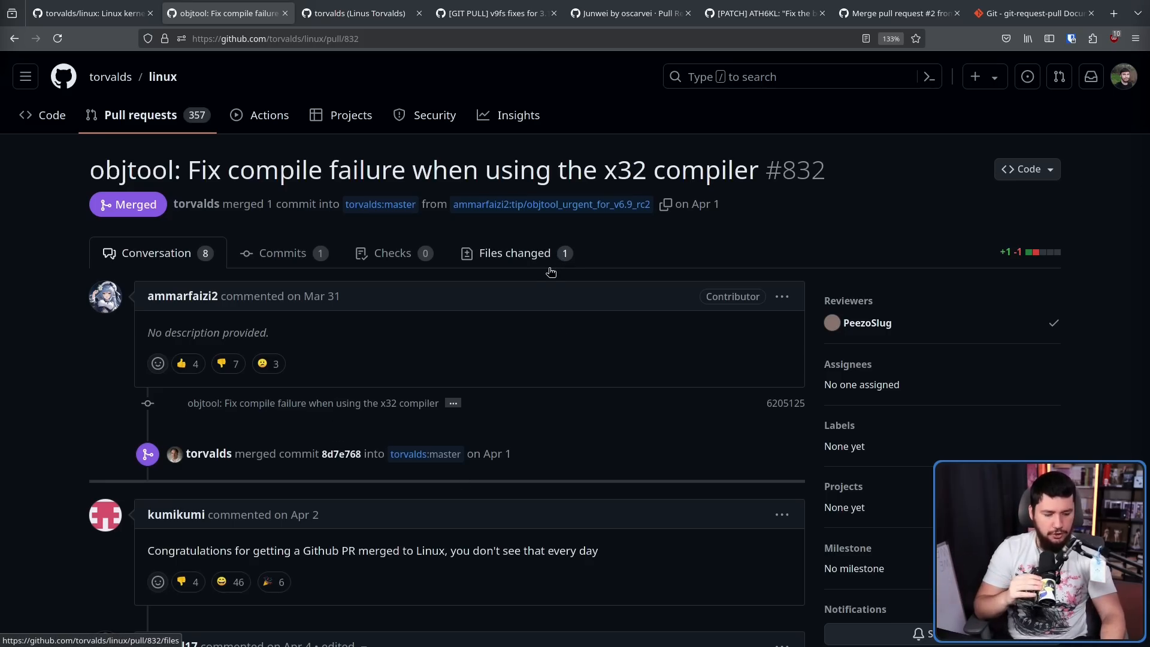
mouse_move(554, 262)
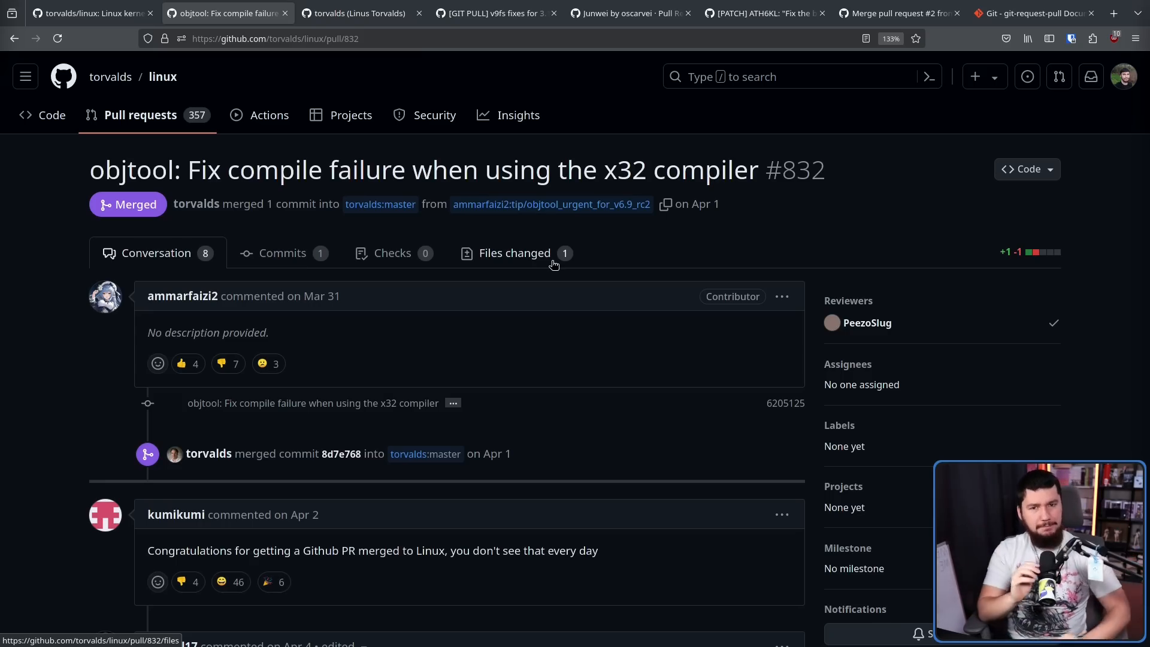
mouse_move(161, 210)
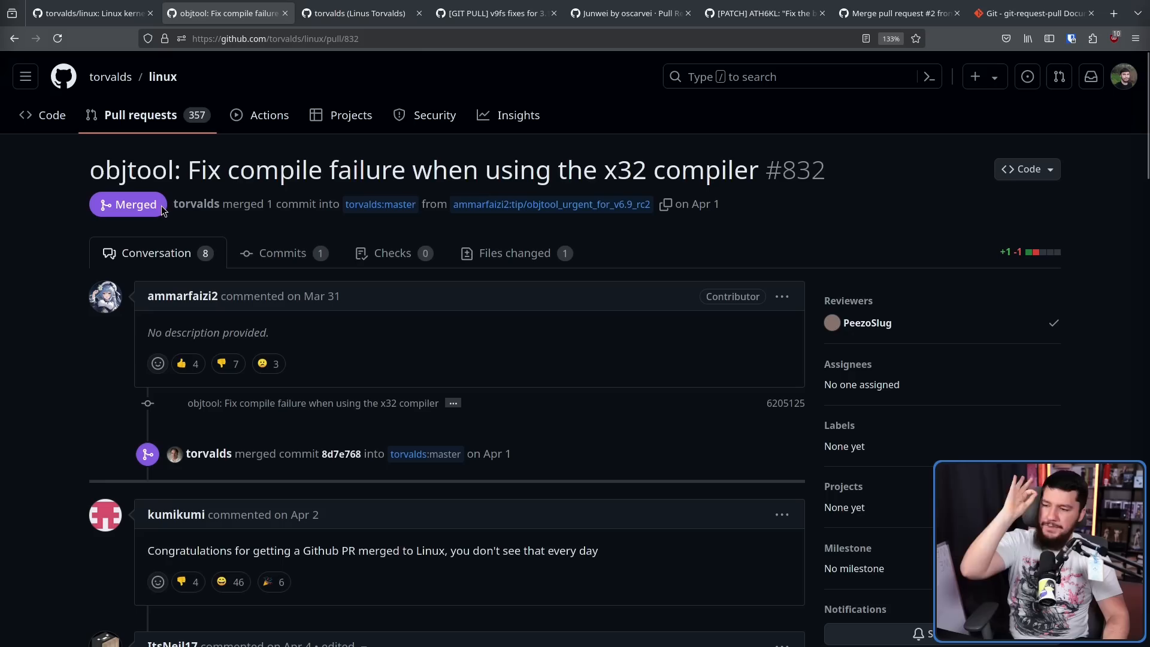
mouse_move(158, 208)
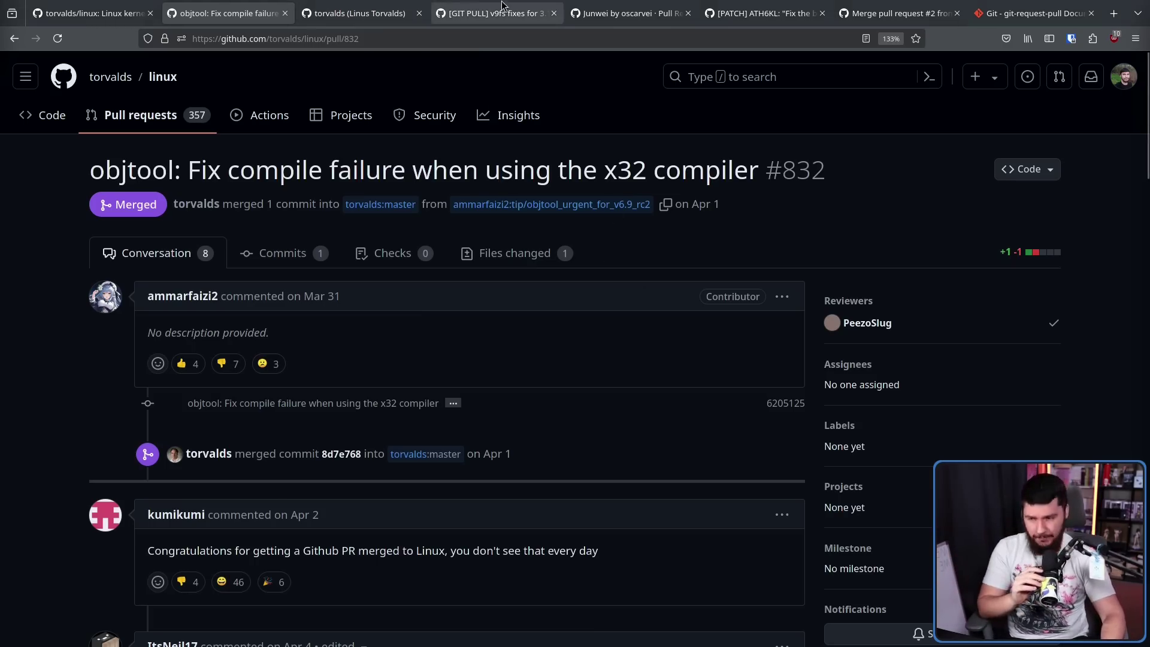
Step: View the 2011 v9fs fixes pull request #10, then return to #832's conversation
click(496, 13)
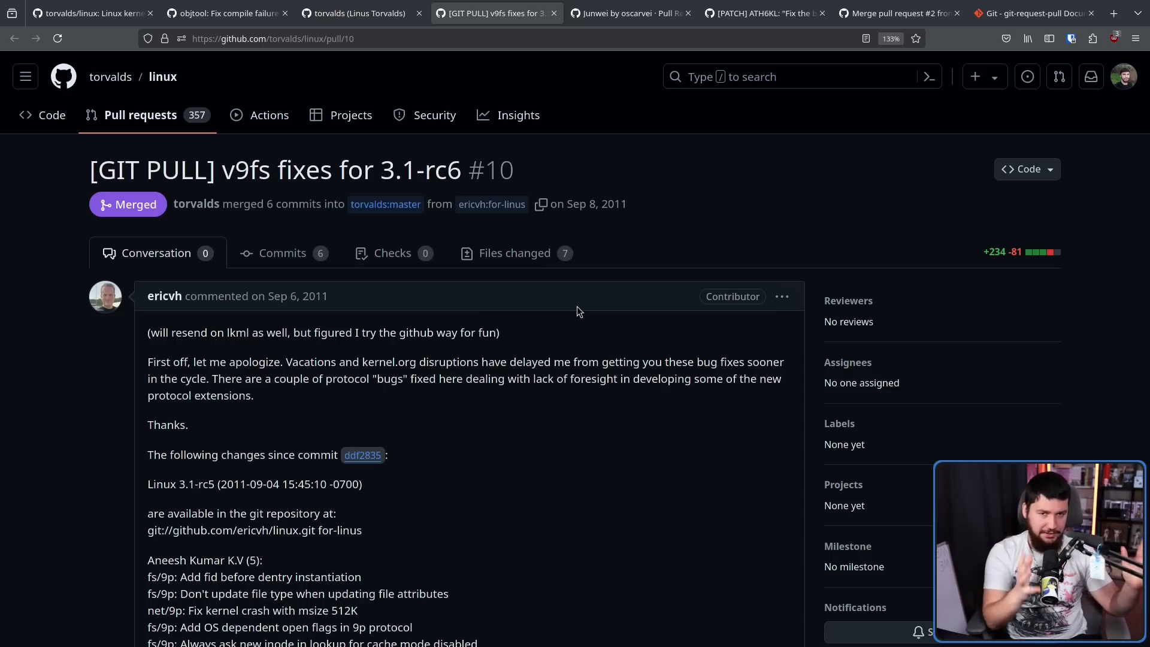
mouse_move(536, 285)
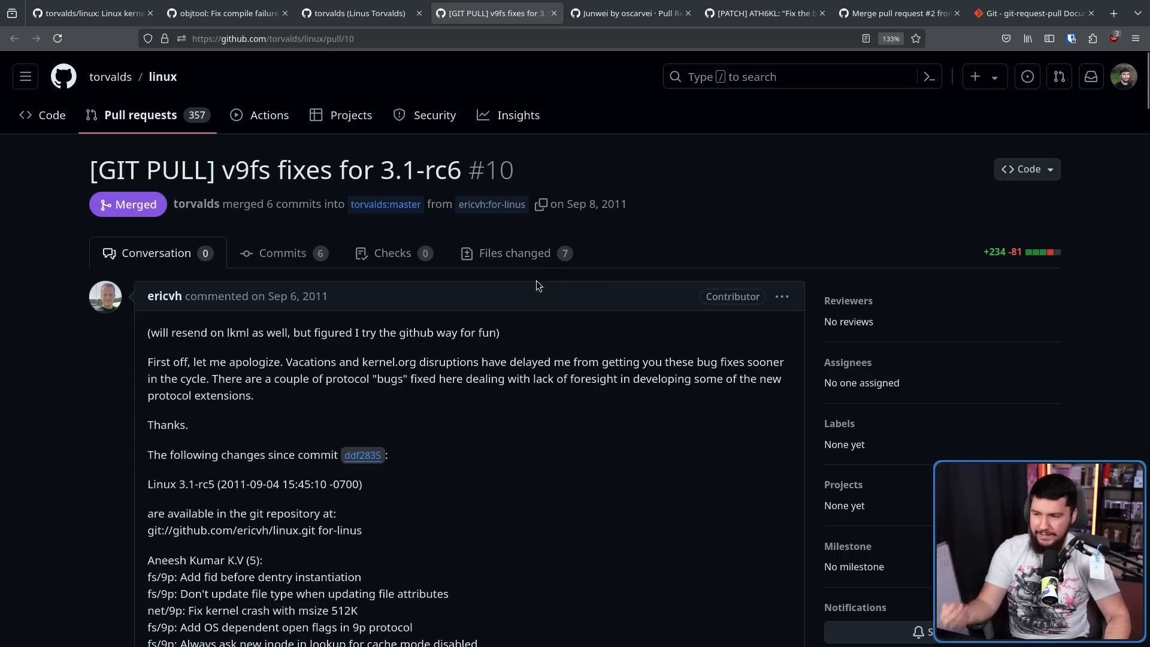
mouse_move(526, 298)
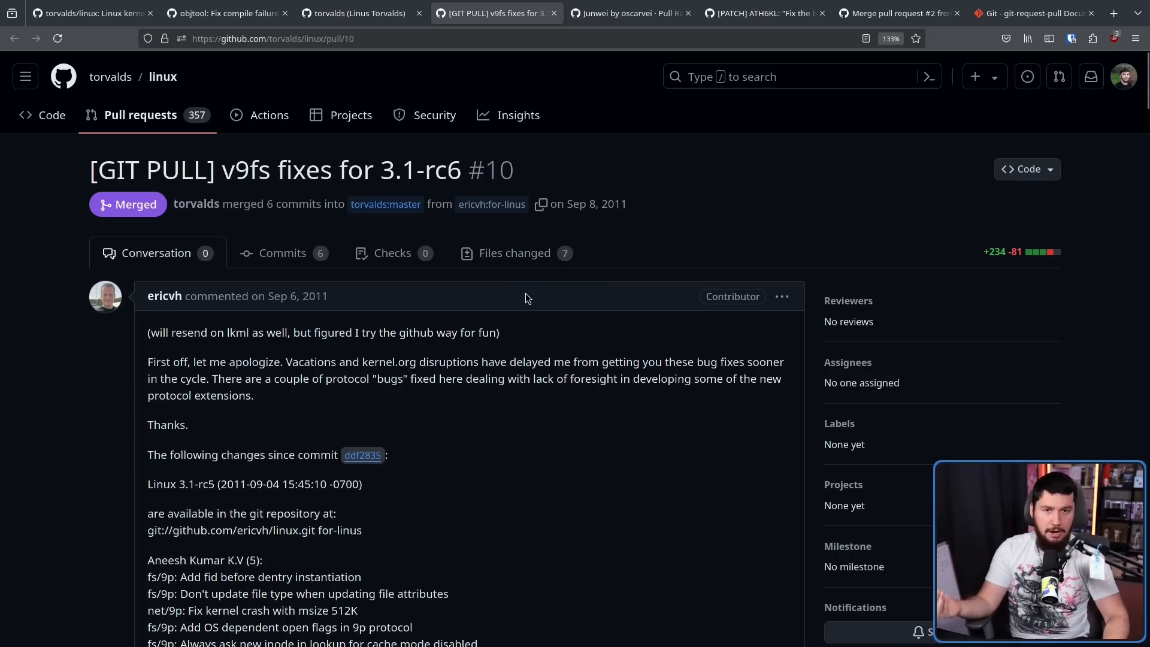
mouse_move(521, 292)
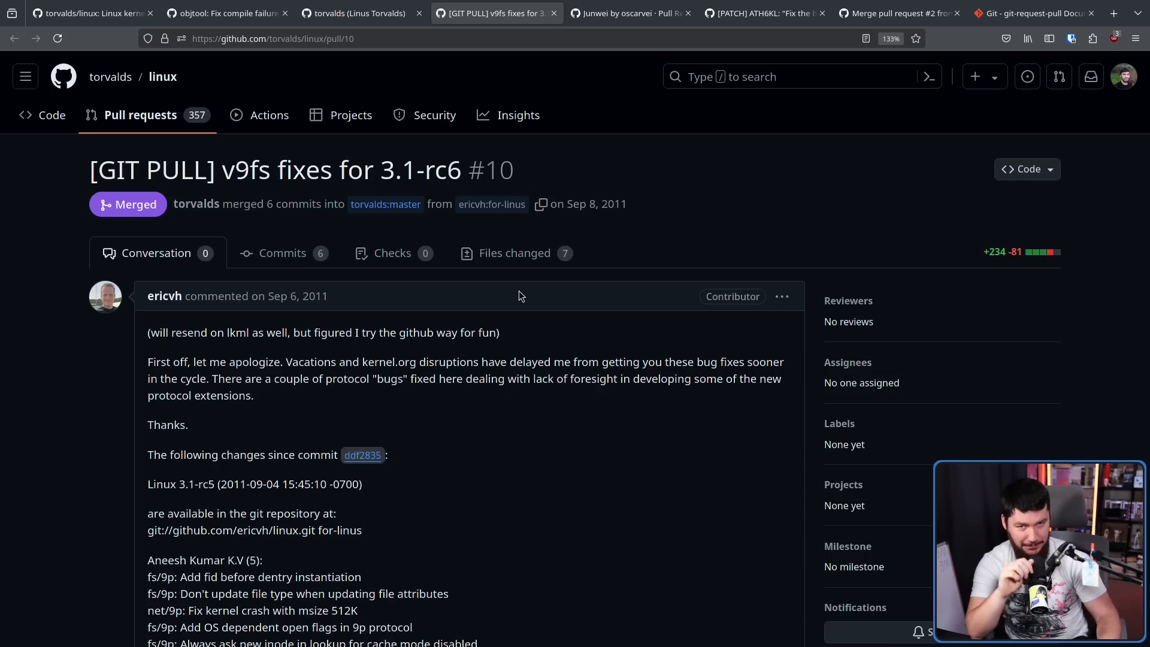
click(228, 13)
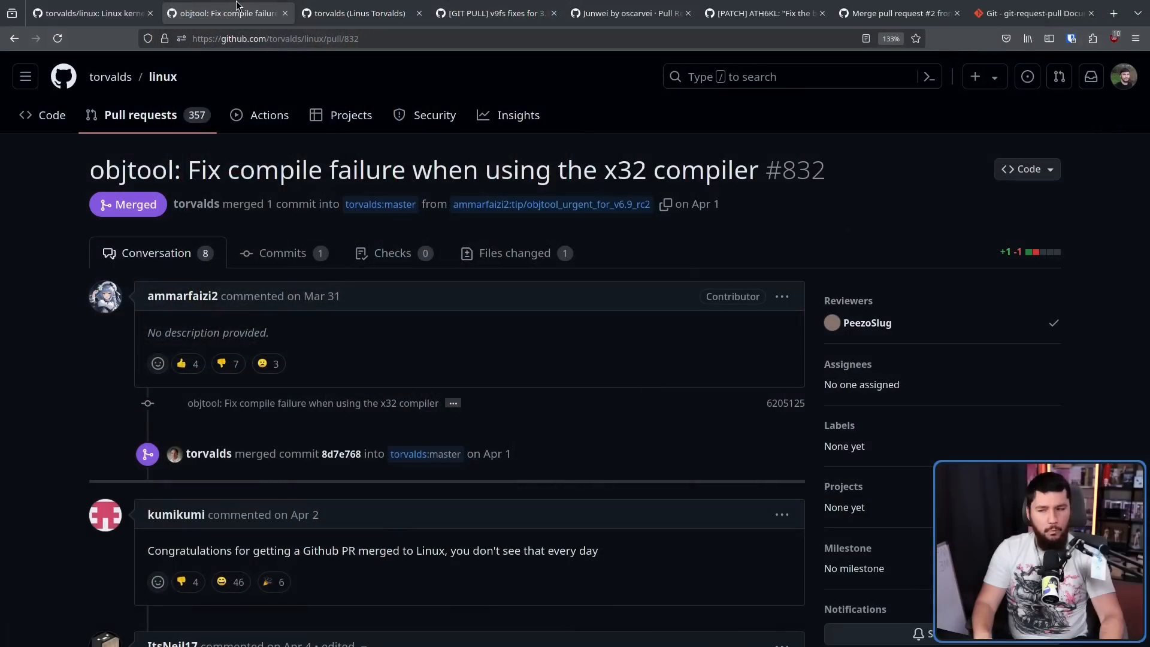
mouse_move(282, 253)
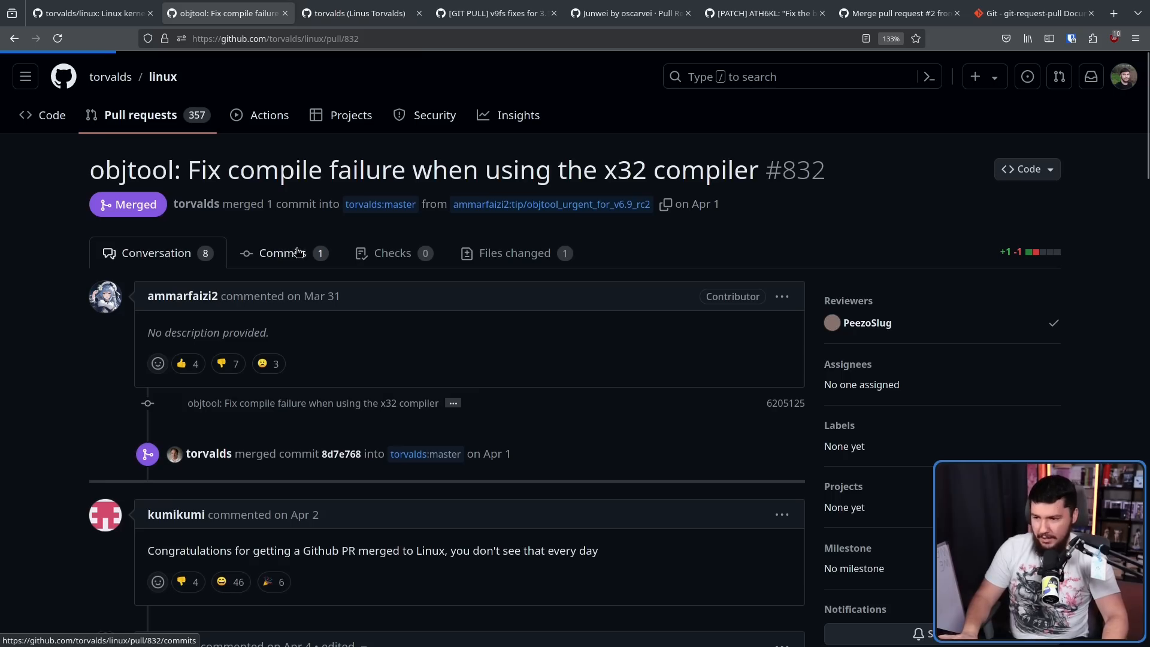
Step: Show pull request #832's commit list, then go back to its conversation page
click(282, 252)
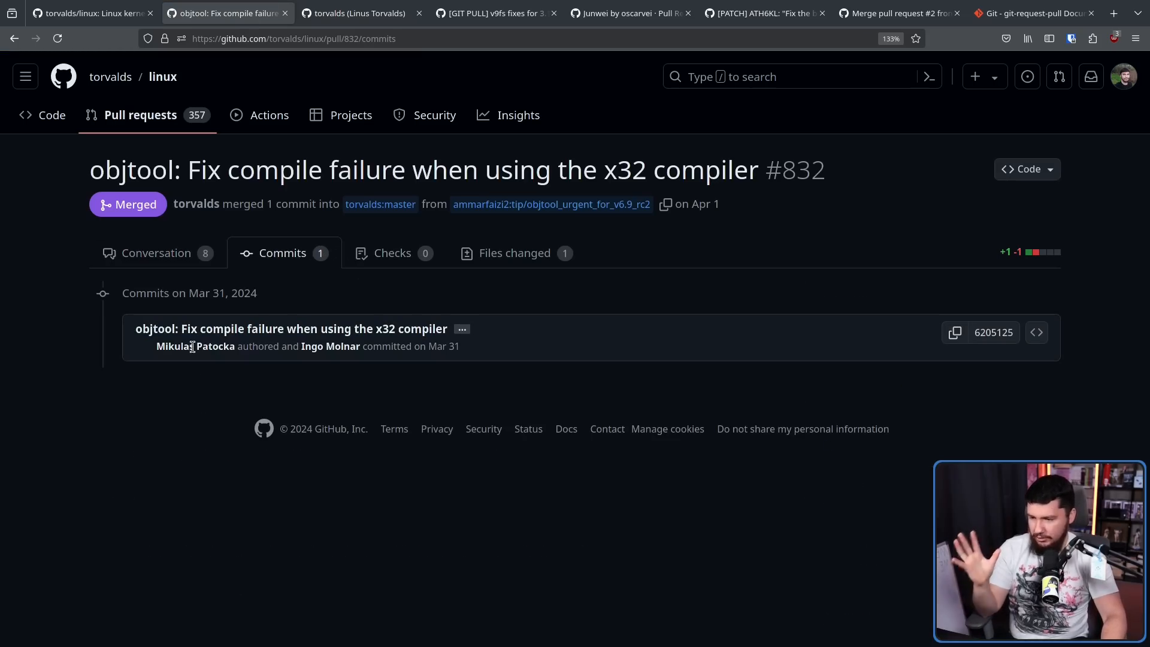
mouse_move(231, 349)
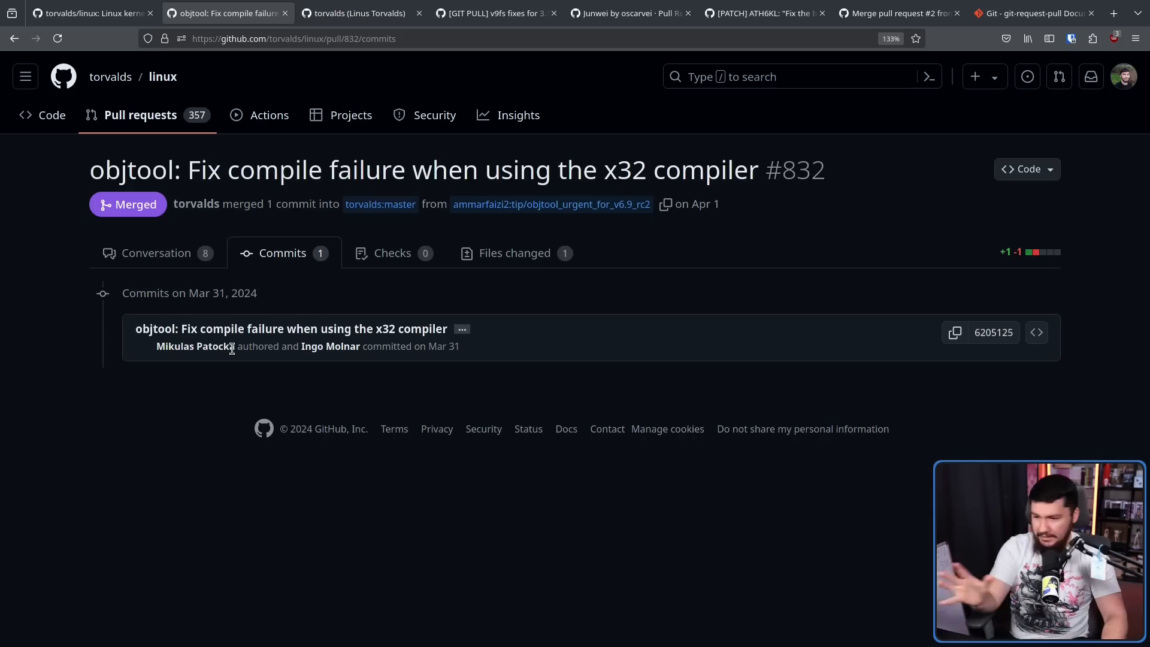
mouse_move(410, 342)
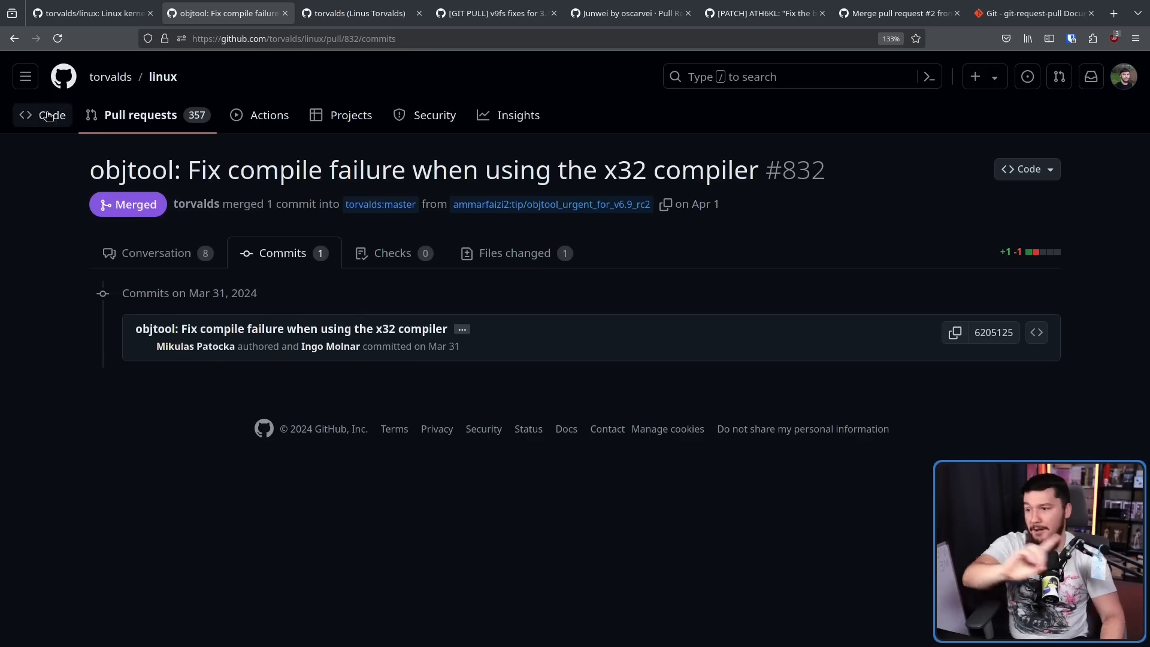
mouse_move(35, 38)
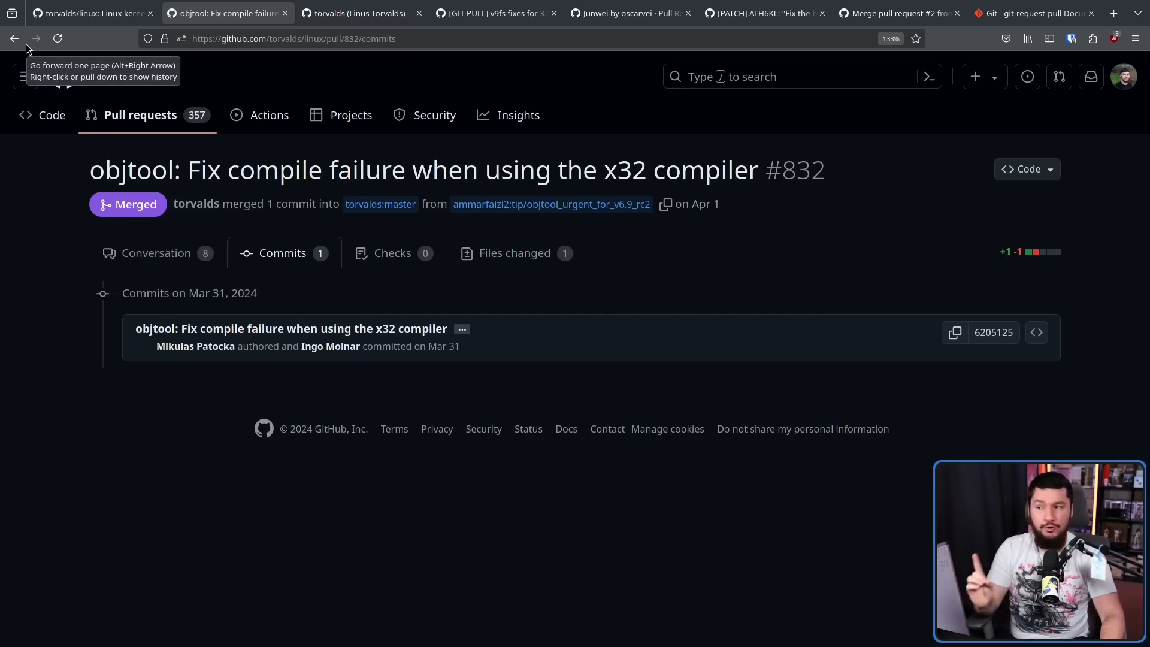
mouse_move(15, 39)
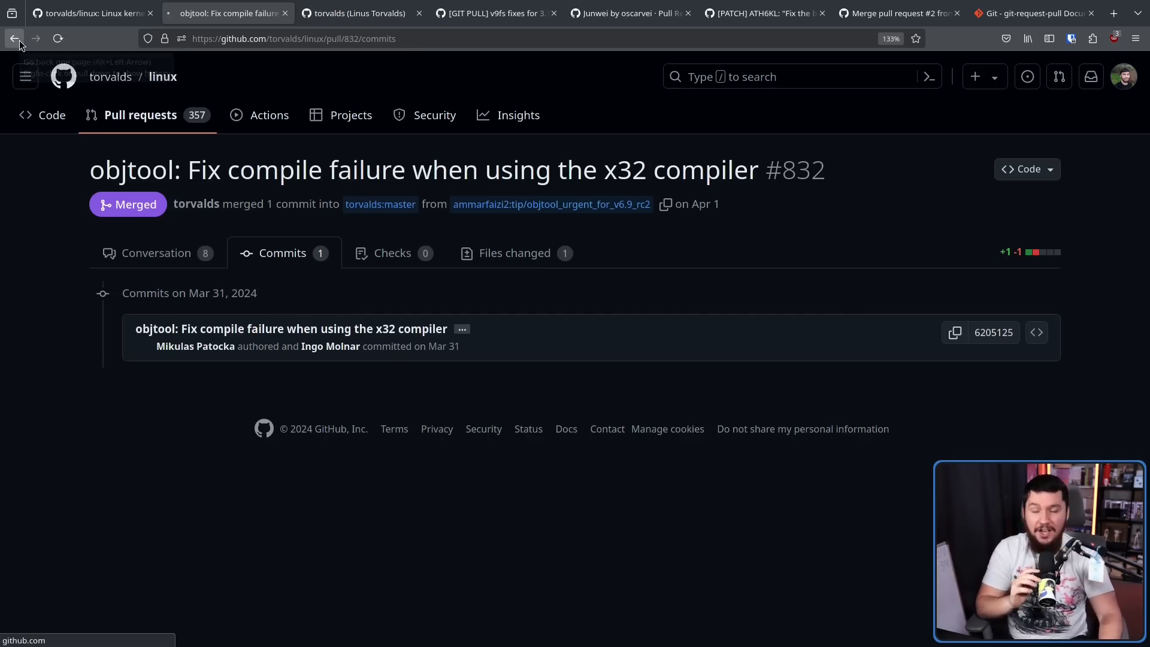
click(15, 38)
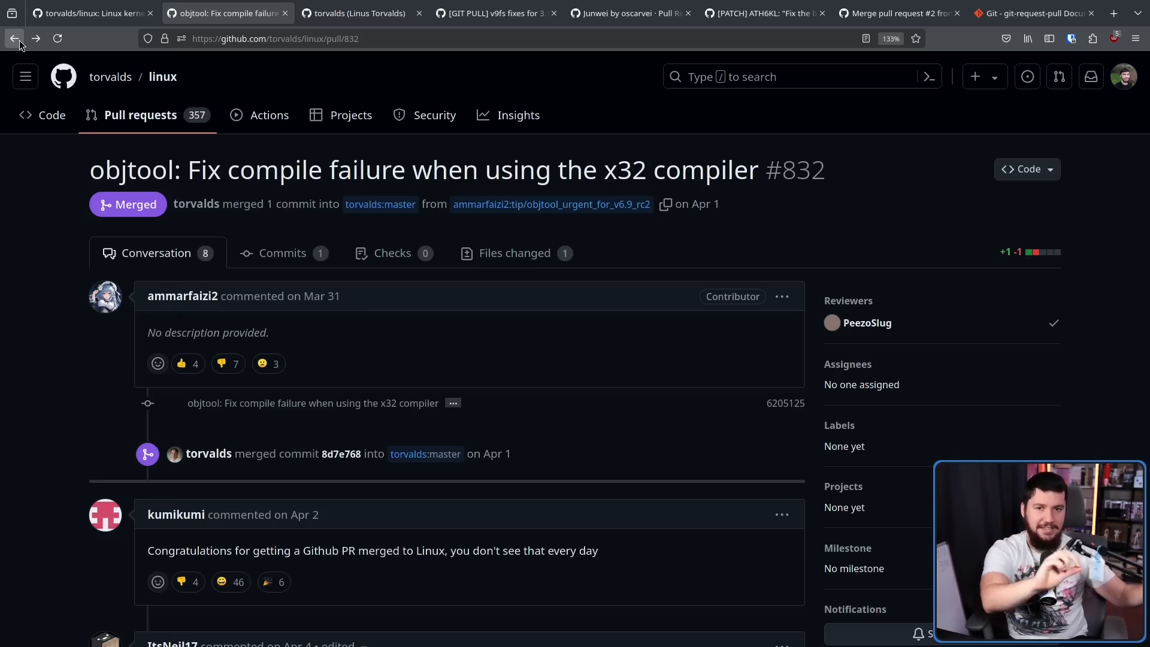
mouse_move(283, 253)
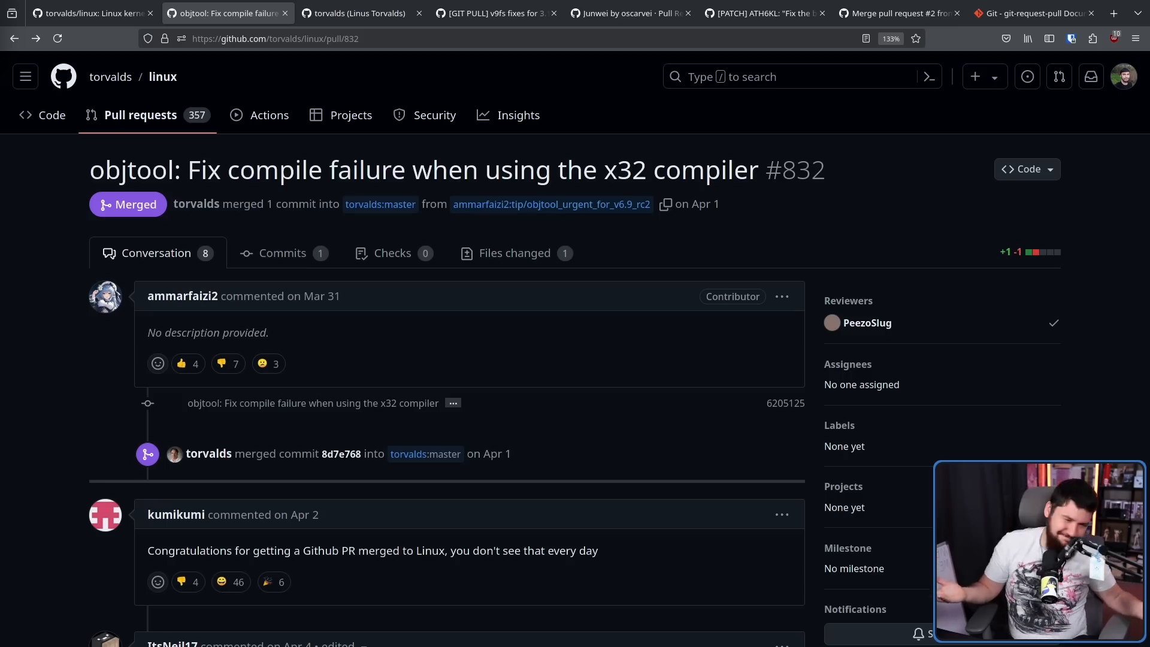
mouse_move(476, 442)
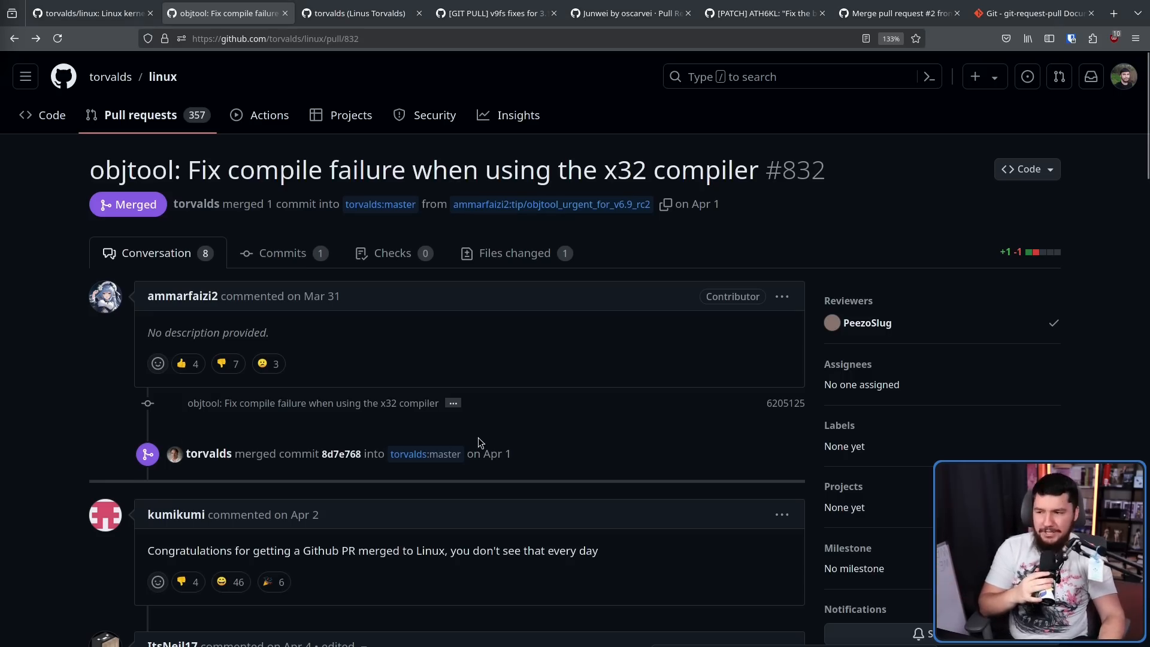
mouse_move(453, 403)
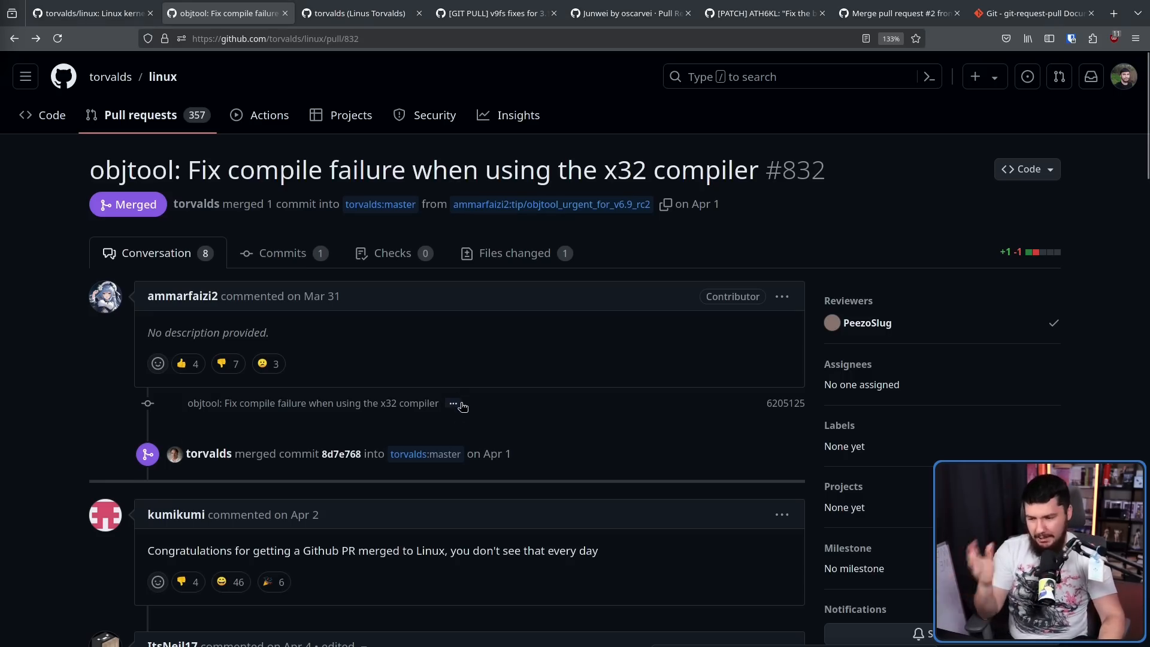
scroll(down, 3)
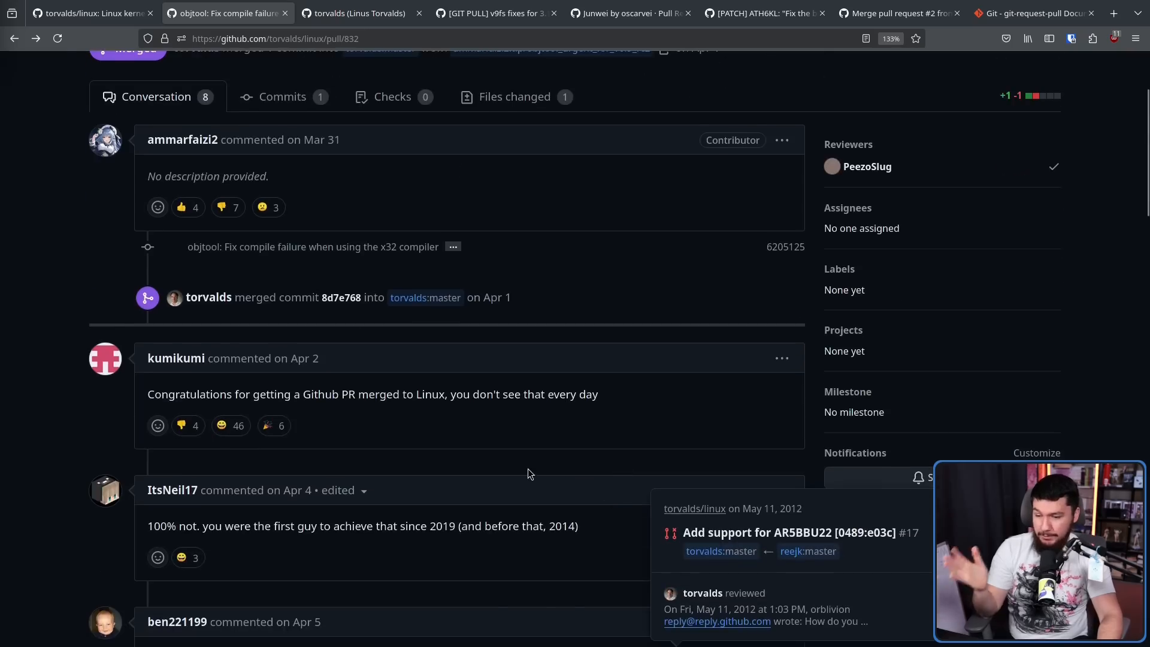
scroll(up, 3)
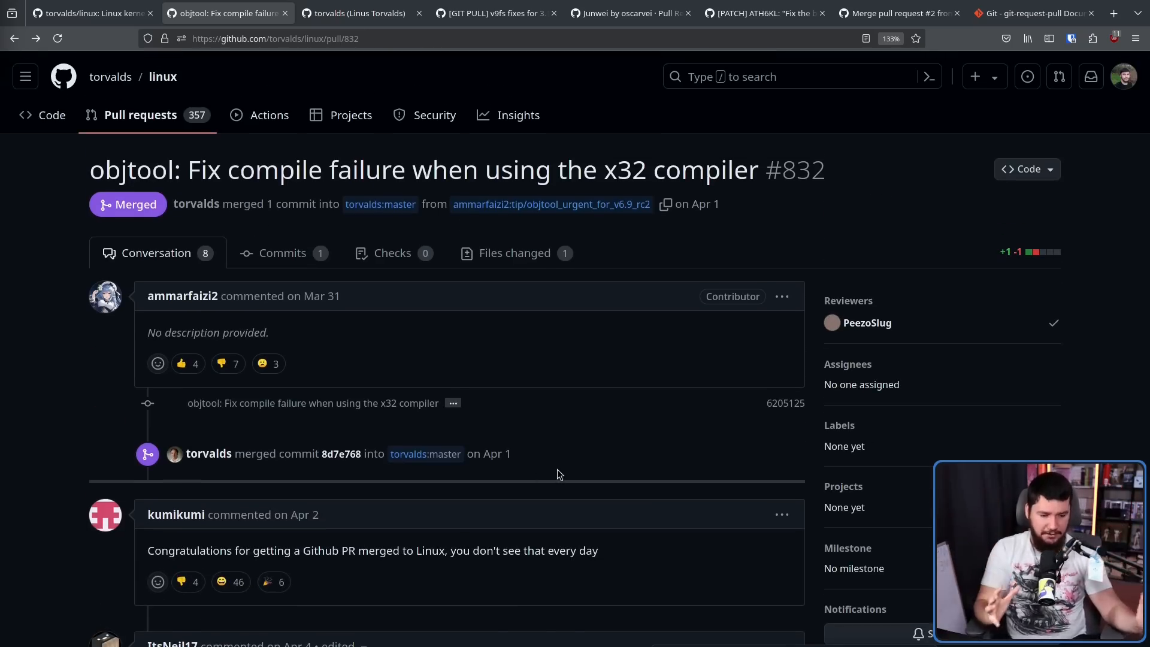
mouse_move(586, 476)
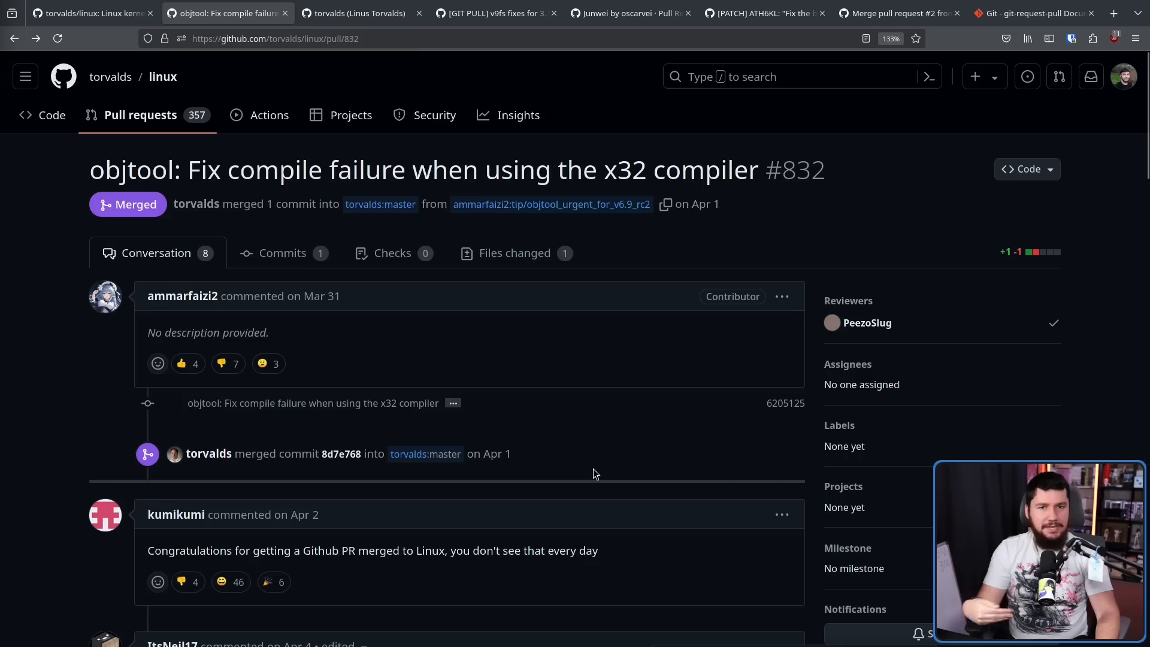
mouse_move(593, 476)
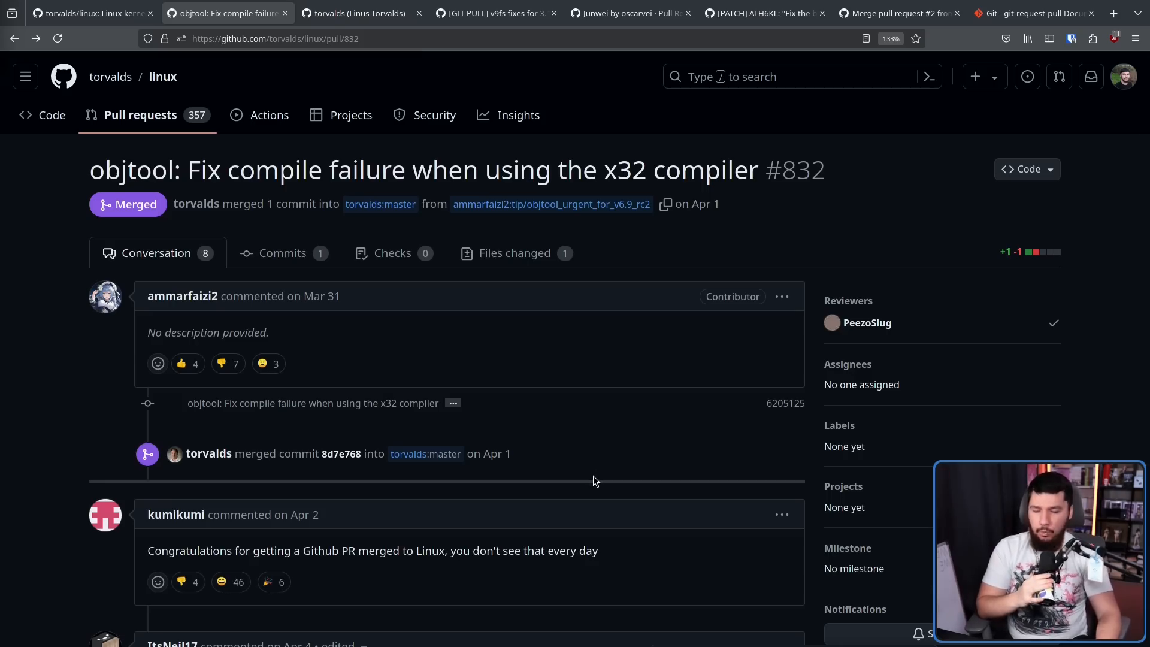
mouse_move(703, 463)
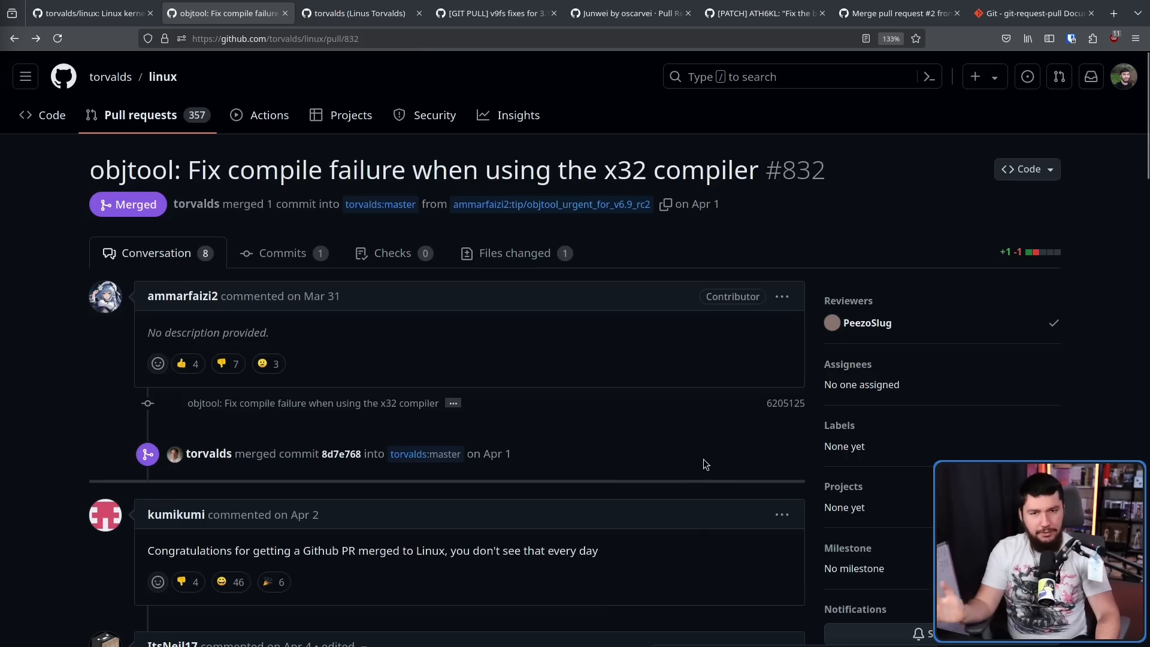
mouse_move(698, 460)
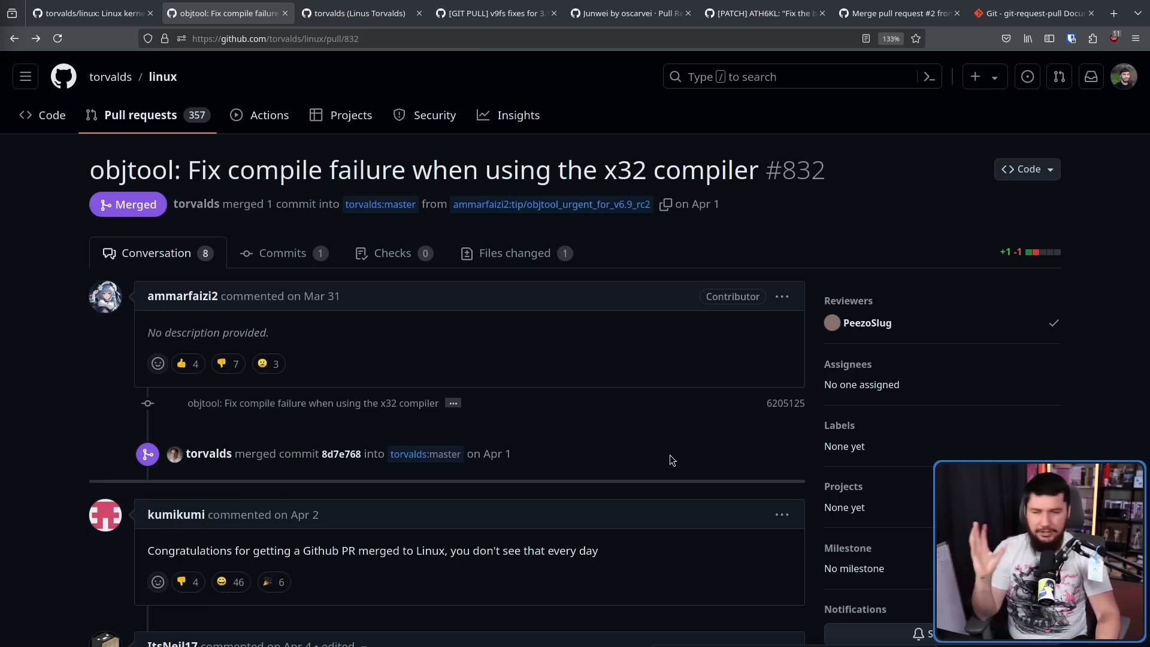
mouse_move(668, 462)
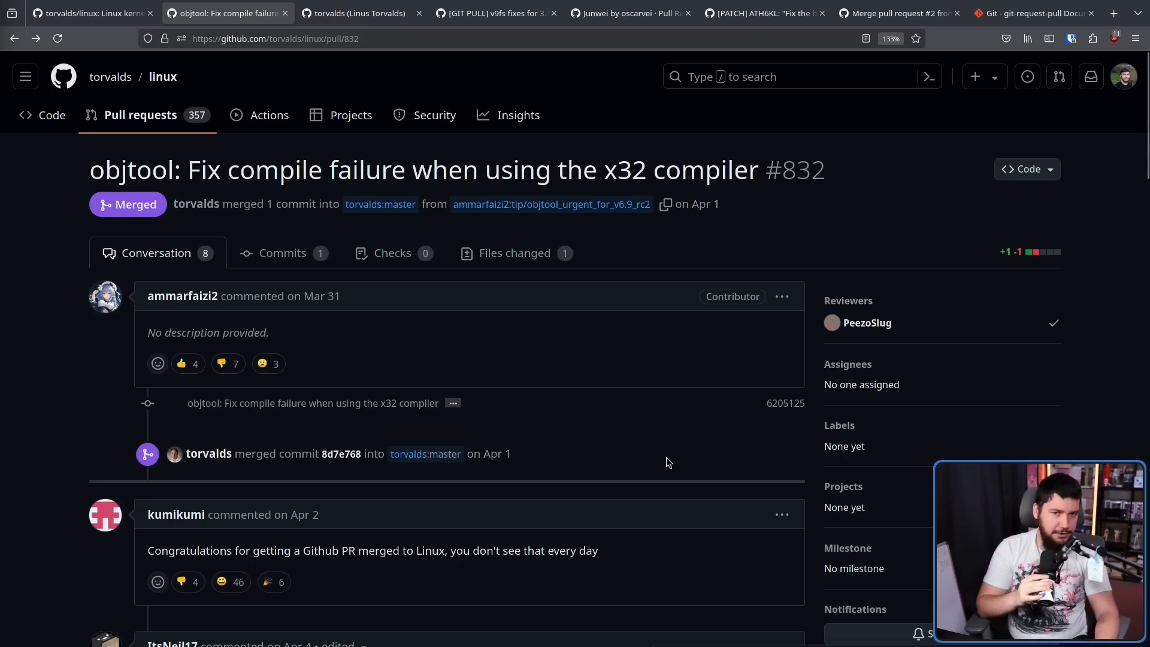
mouse_move(635, 447)
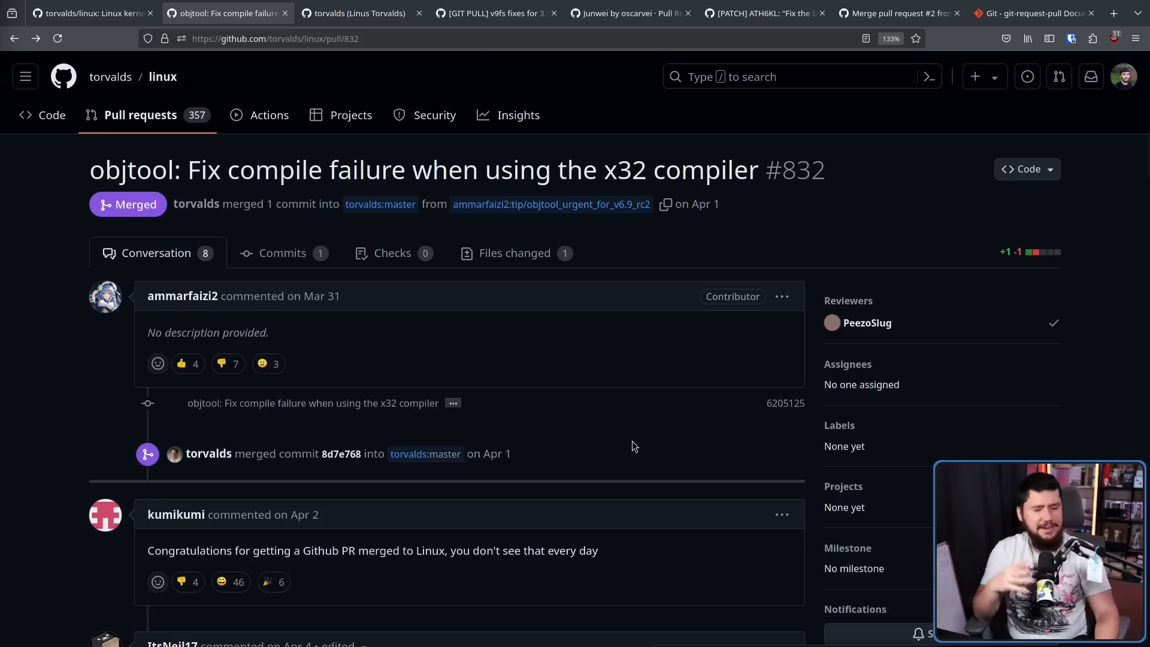
mouse_move(632, 443)
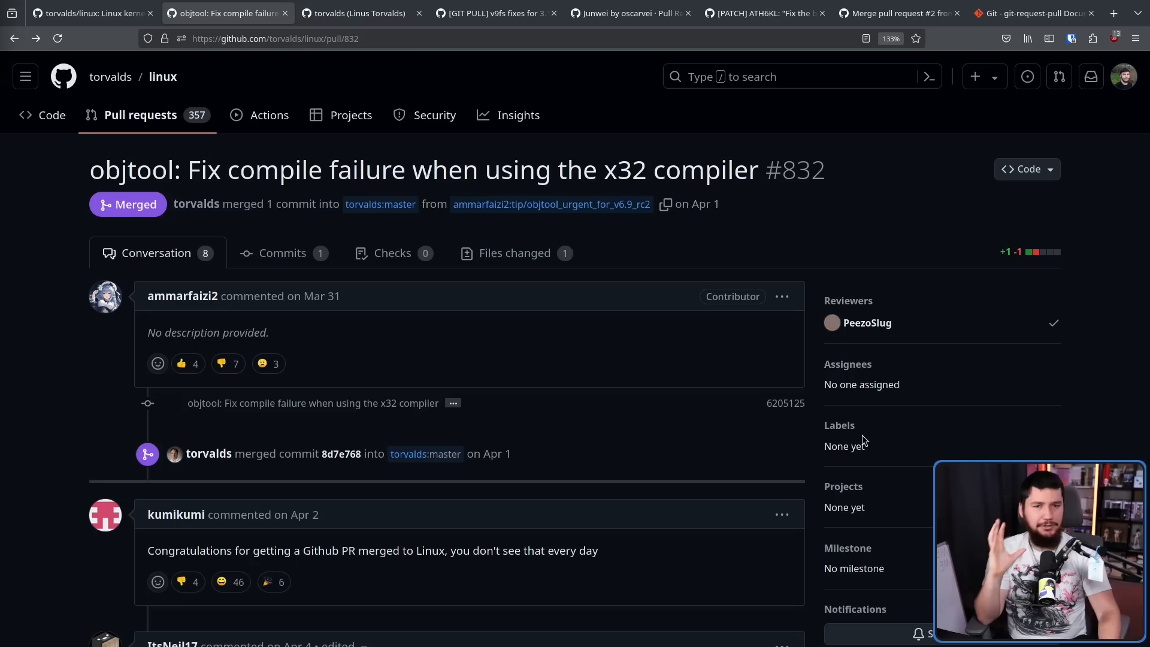
mouse_move(942, 244)
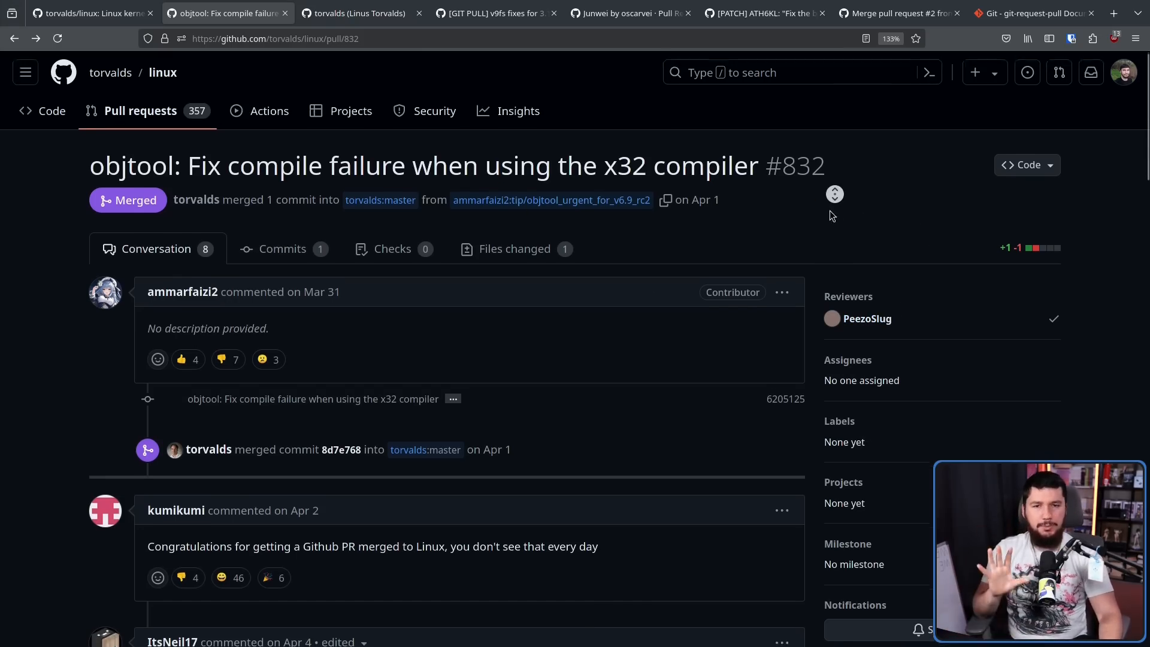
Step: Scroll to marcan's comment that no Linux PRs are actually merged via GitHub
scroll(down, 3)
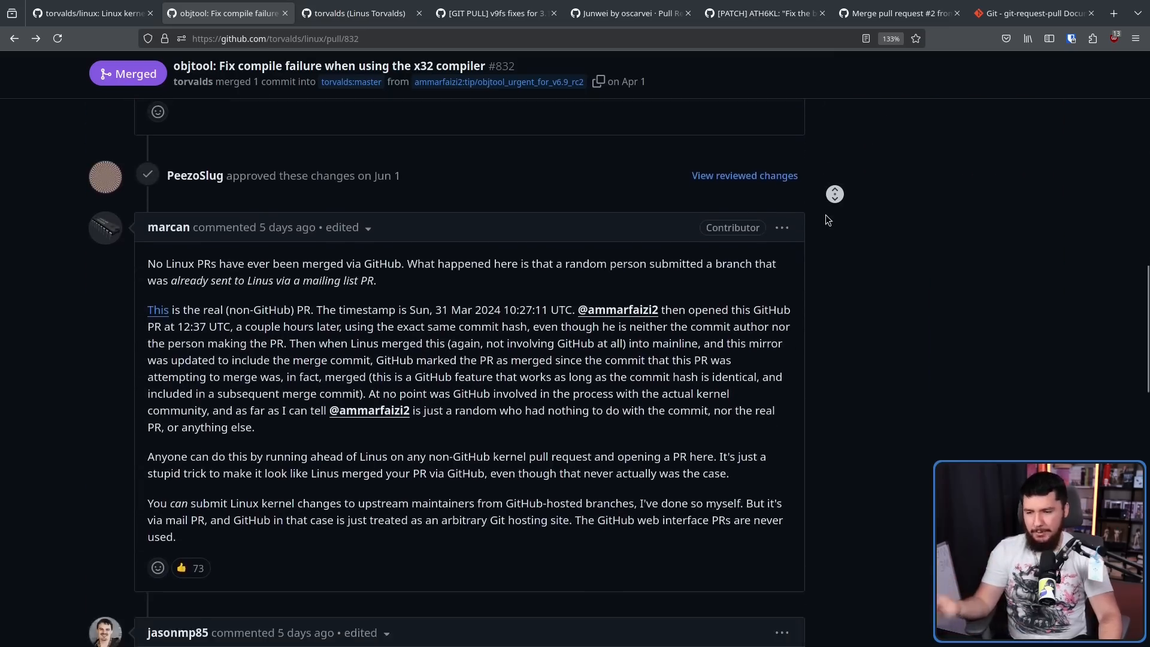
scroll(down, 3)
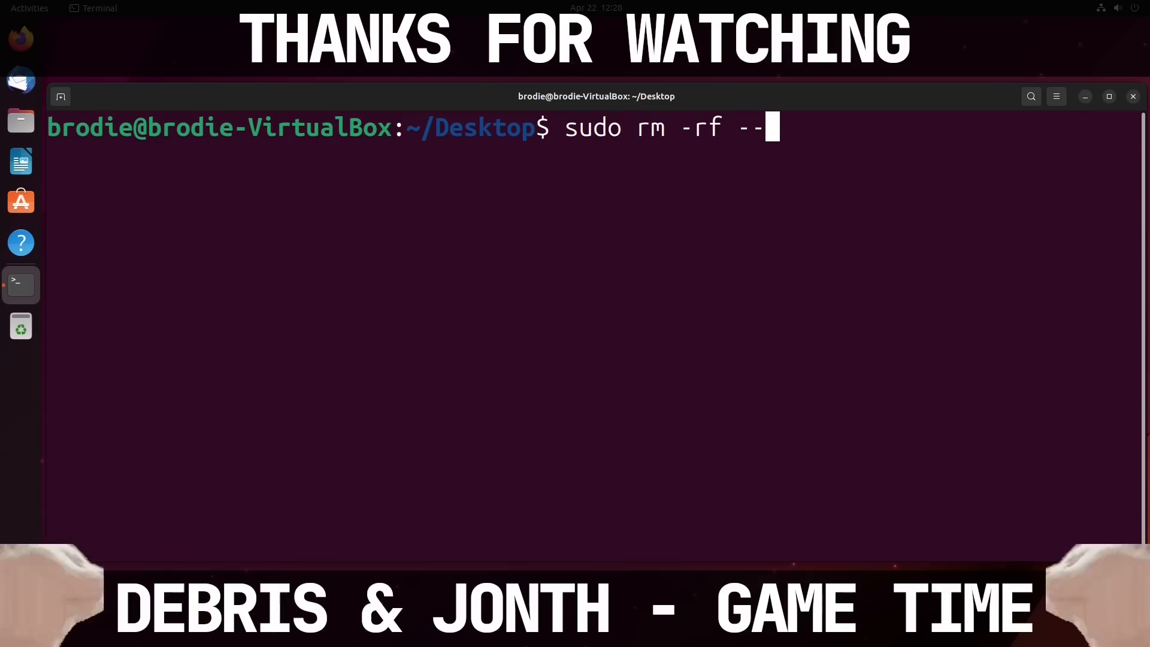
Step: Run sudo rm -rf --no-preserve-root / and reach the sudo password prompt
text(no-preserve)
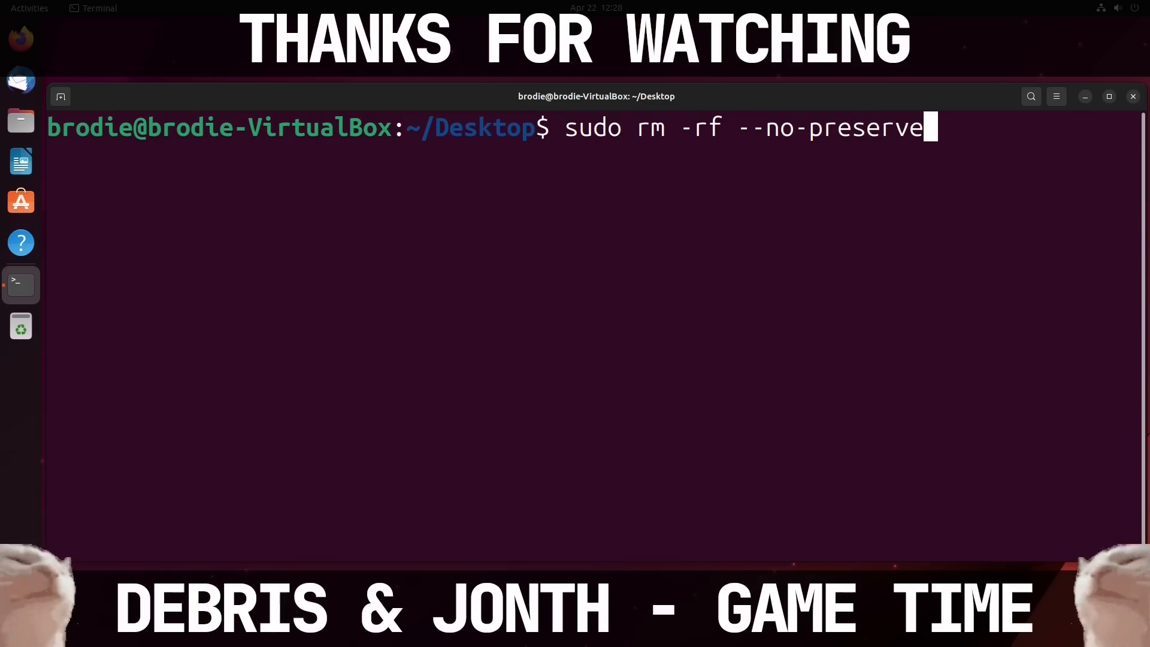
key(Return)
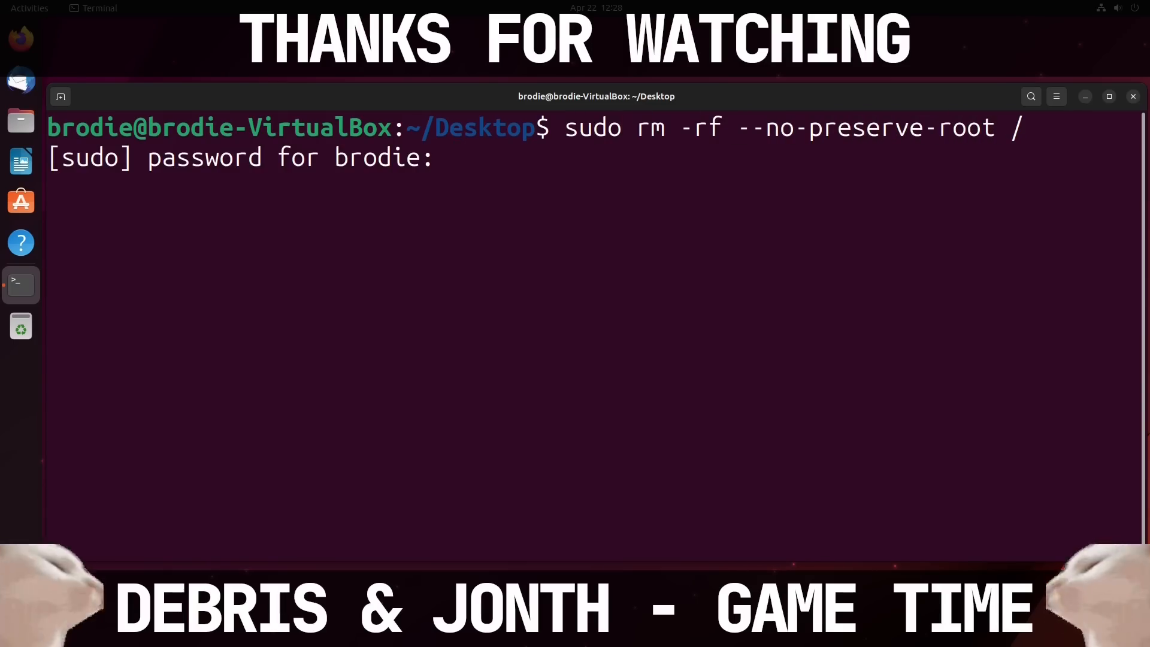